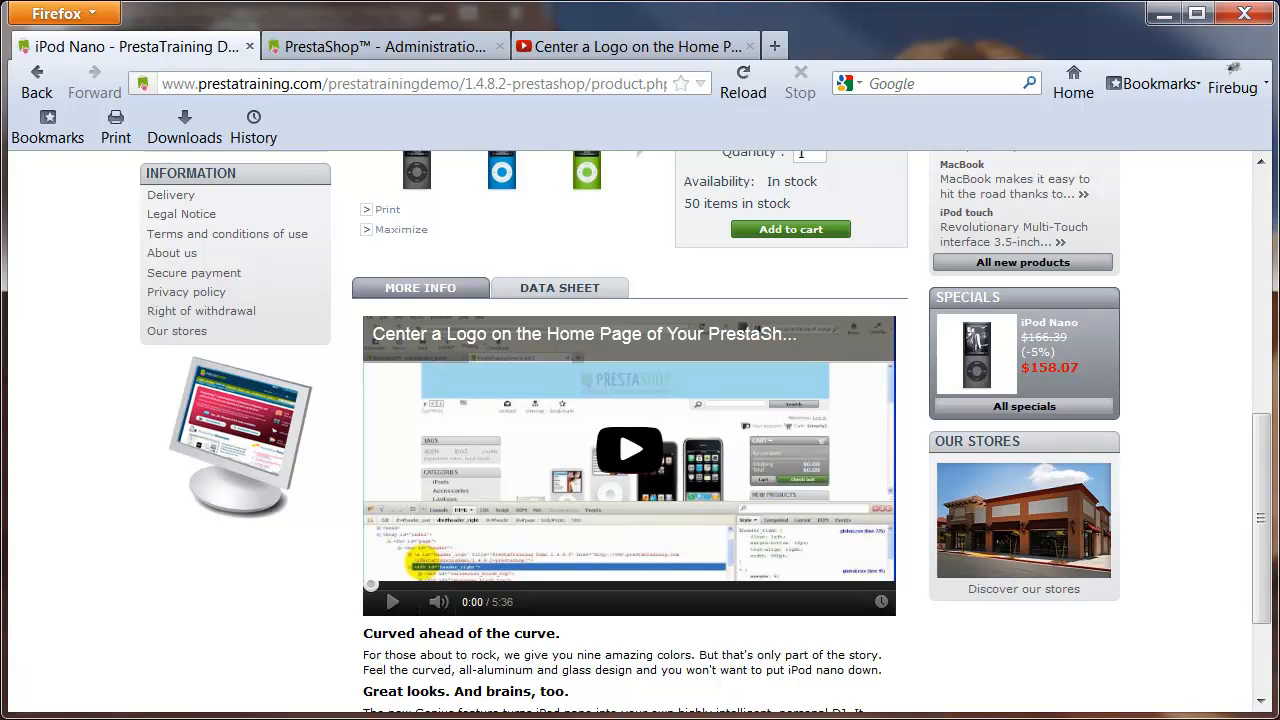
pyautogui.moveTo(1248, 576)
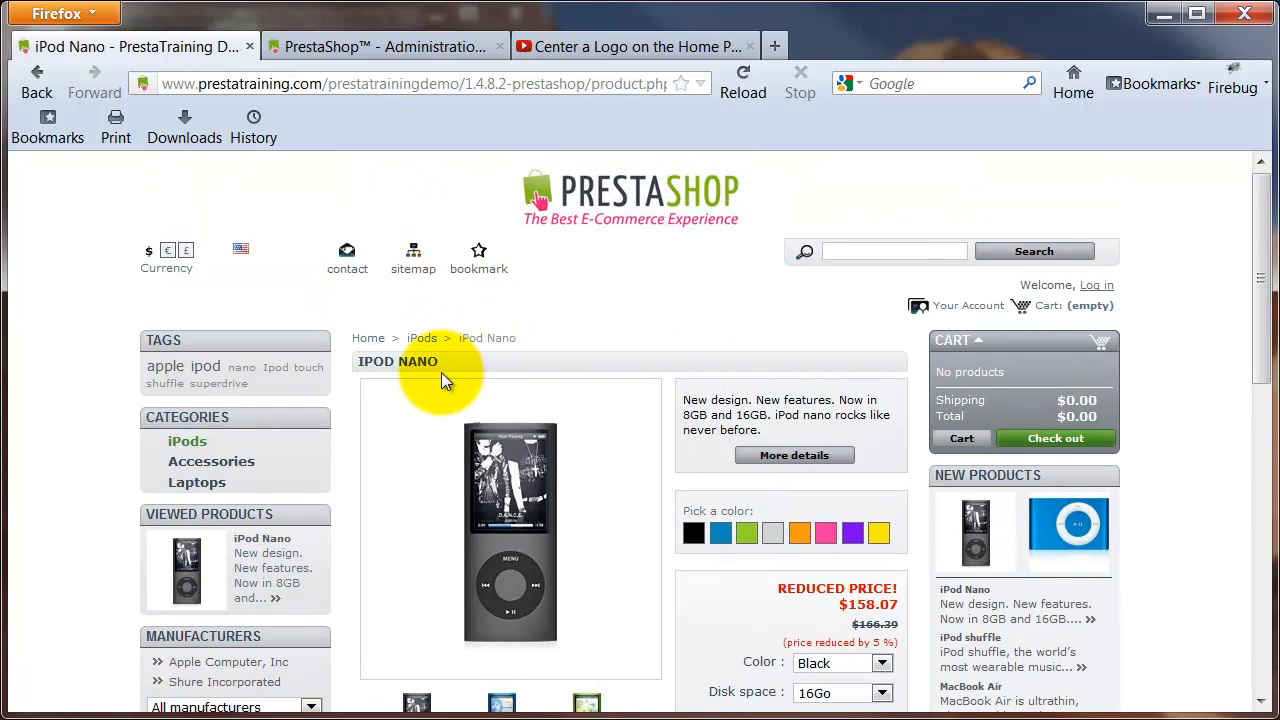
# Open Firebug's Inspect Element on the iPod Nano product page.
pyautogui.scroll(-3)
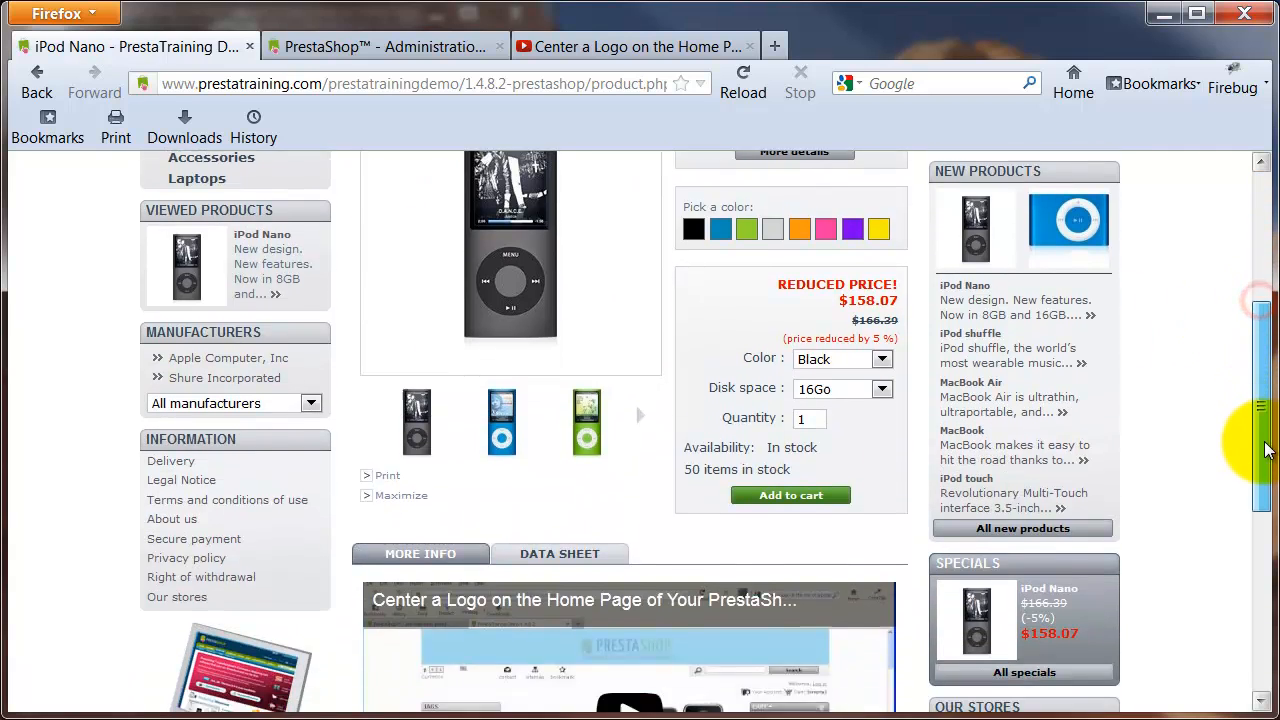
pyautogui.scroll(-3)
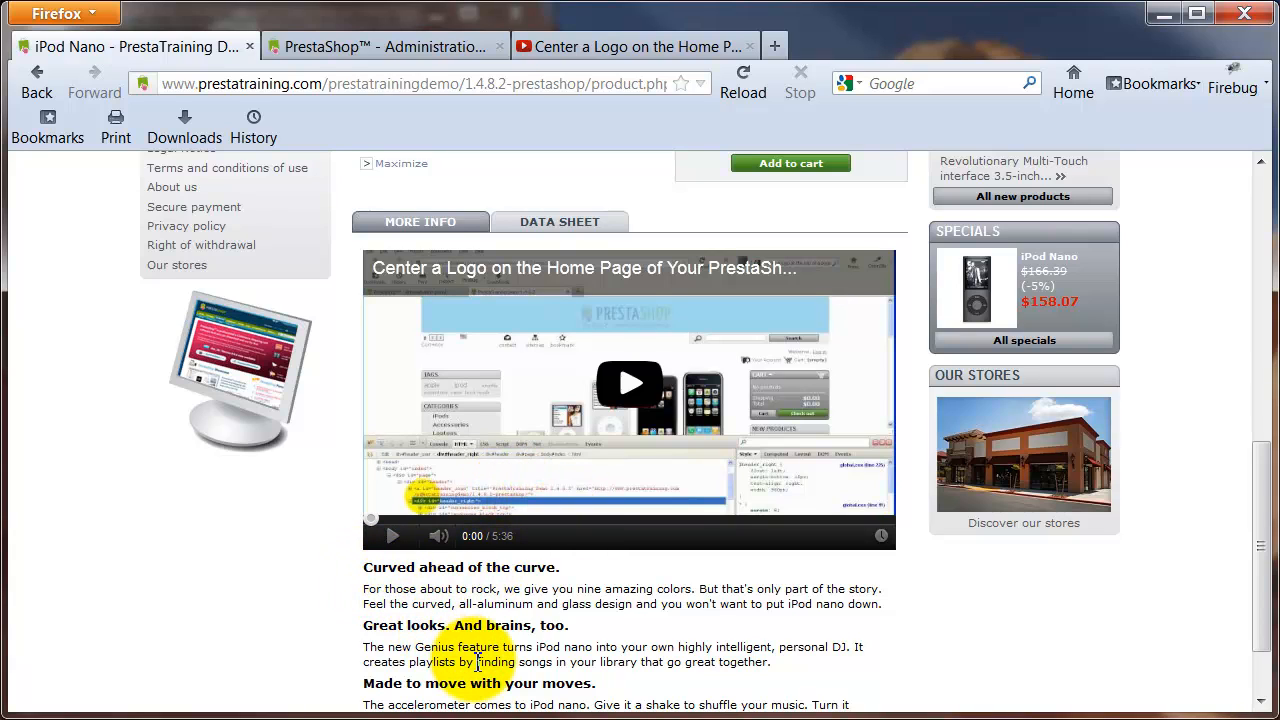
pyautogui.moveTo(705, 630)
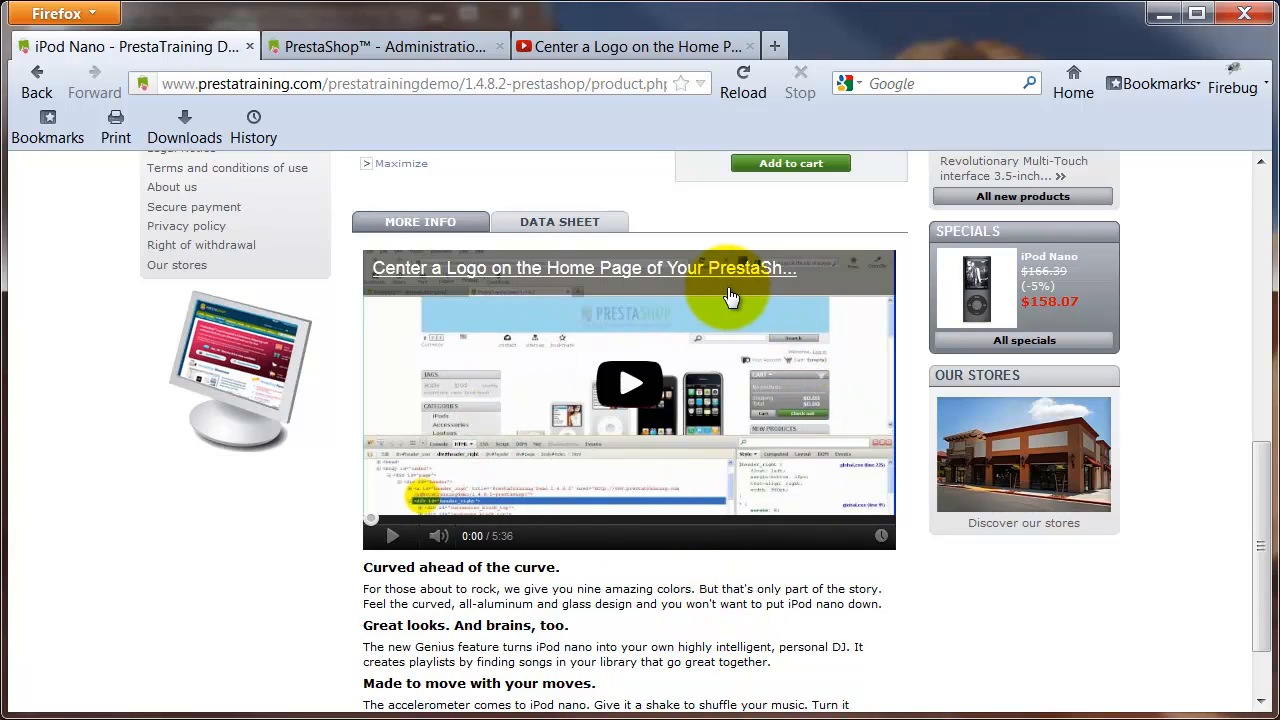
pyautogui.moveTo(720, 293)
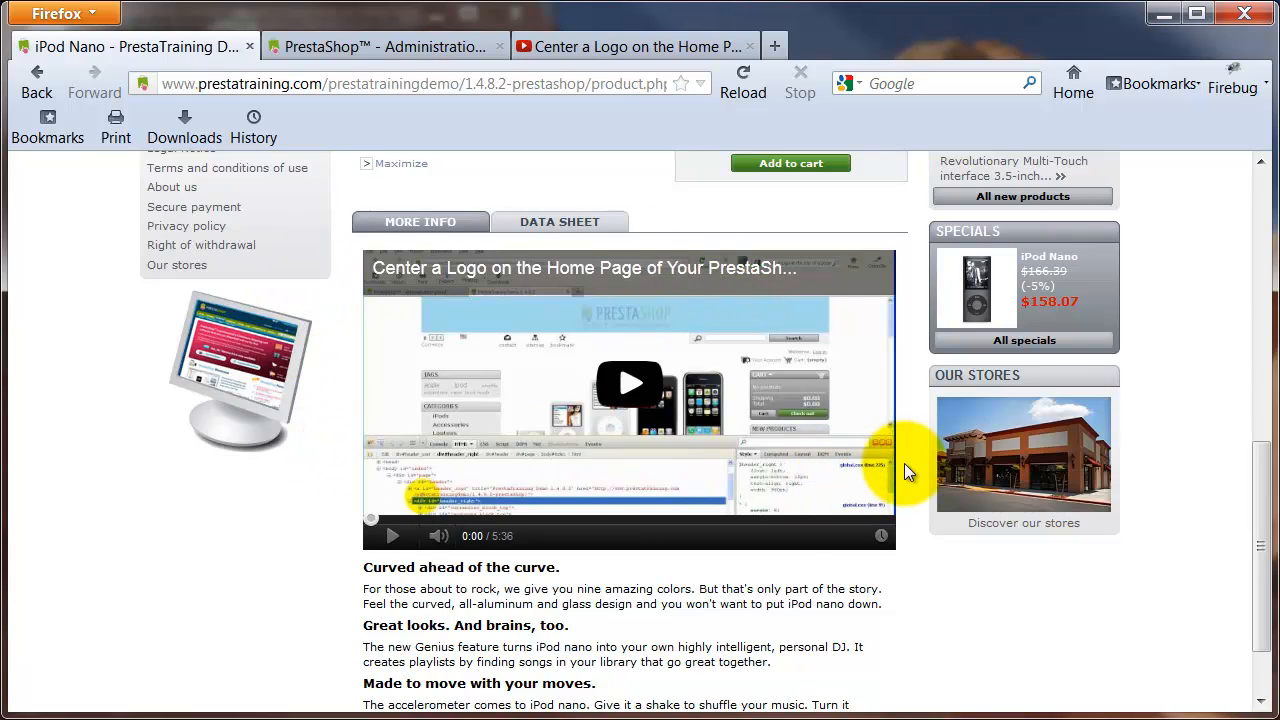
pyautogui.moveTo(905, 470)
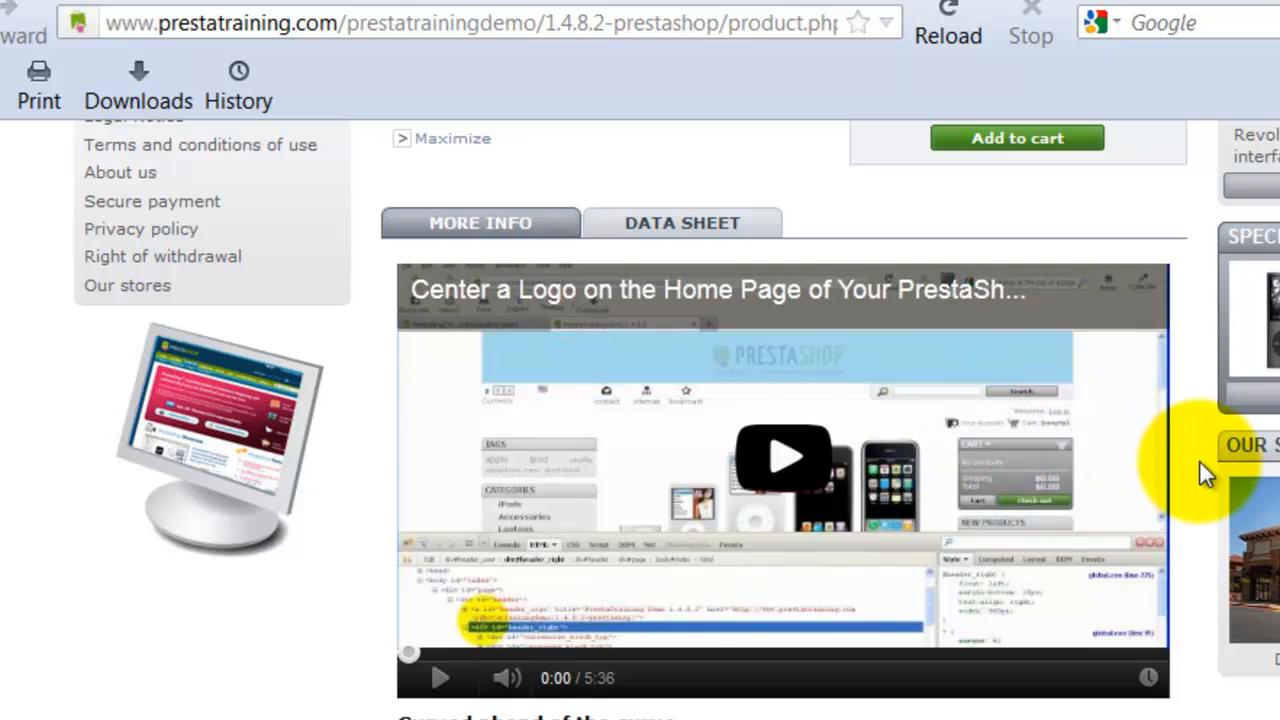
pyautogui.moveTo(393, 447)
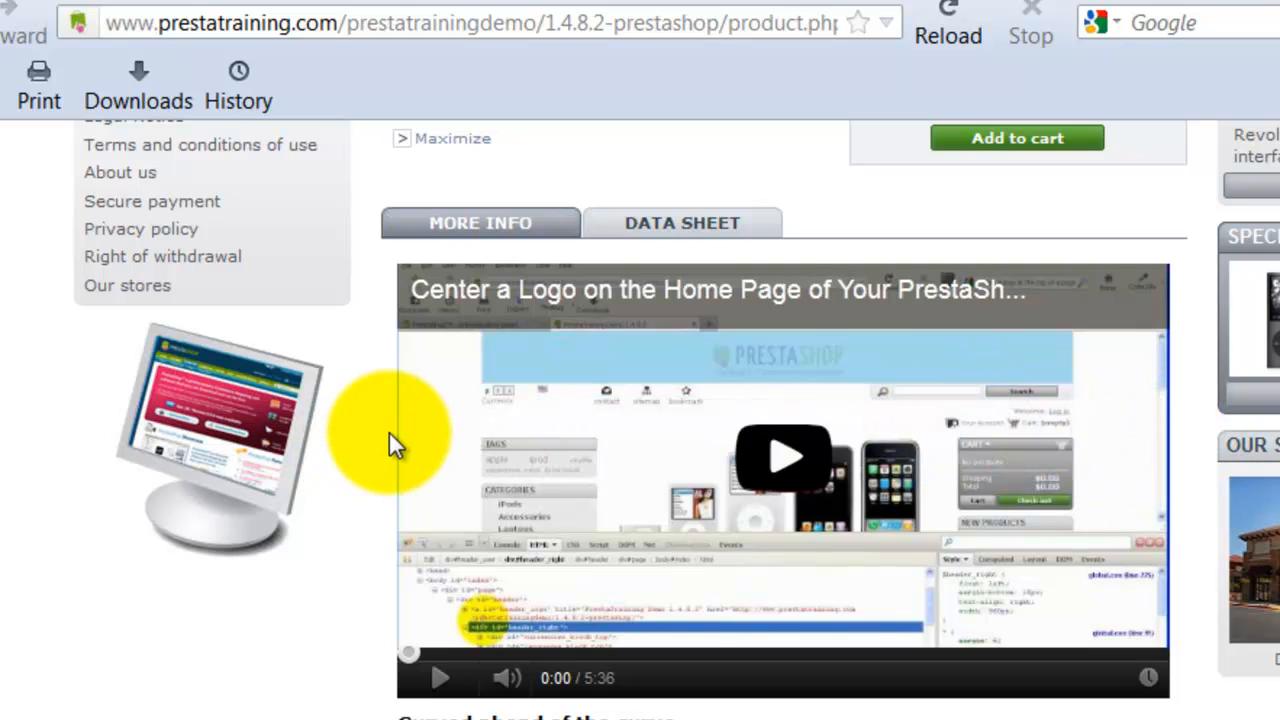
pyautogui.moveTo(270, 660)
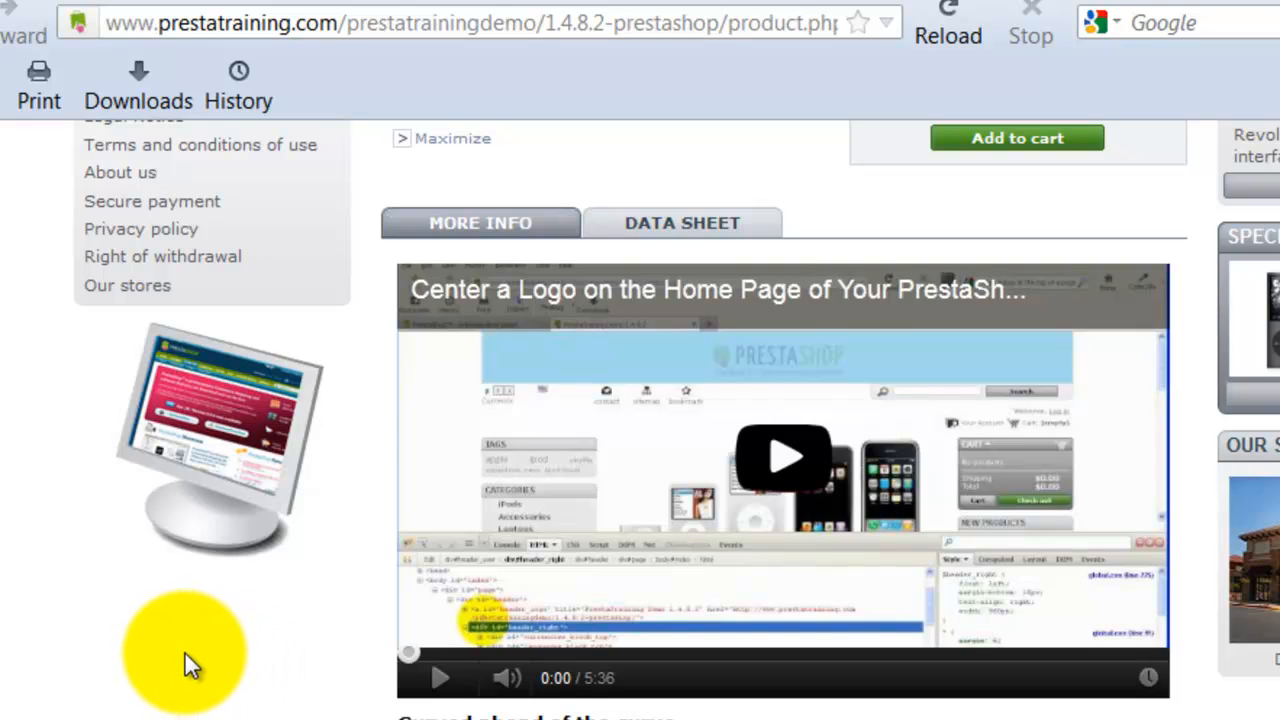
pyautogui.rightClick(190, 665)
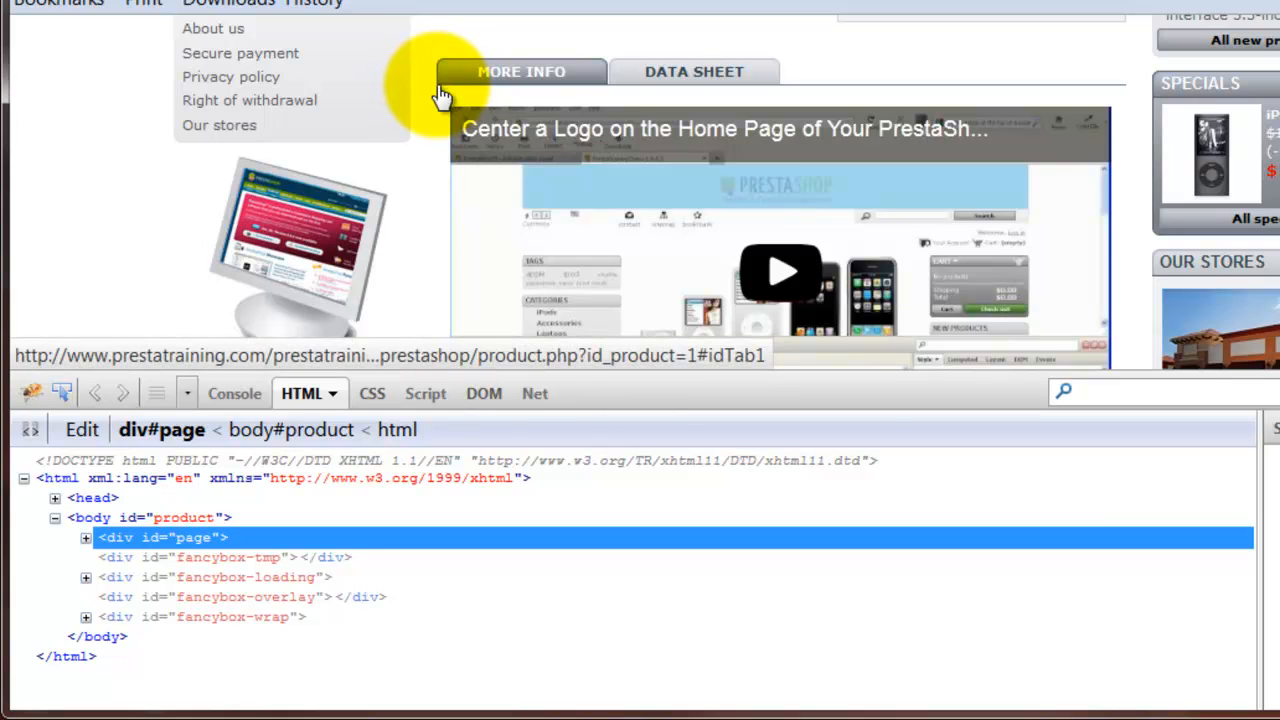
pyautogui.moveTo(1125, 105)
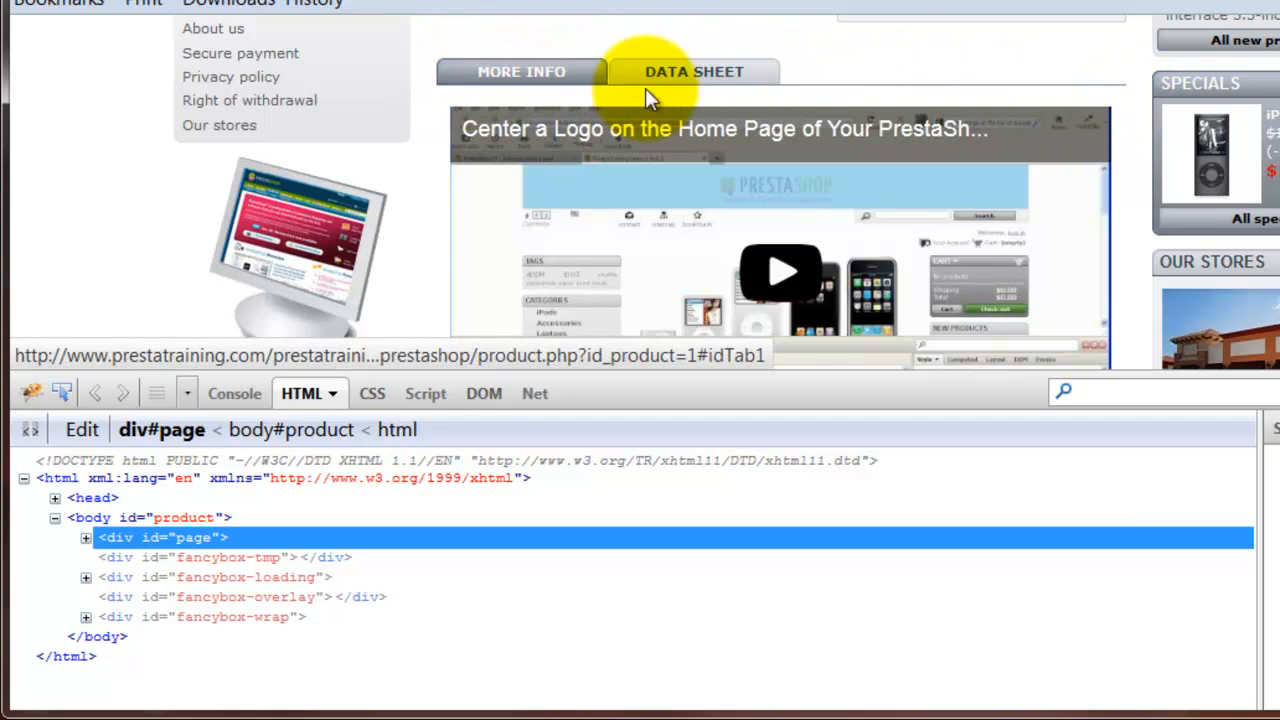
pyautogui.click(521, 71)
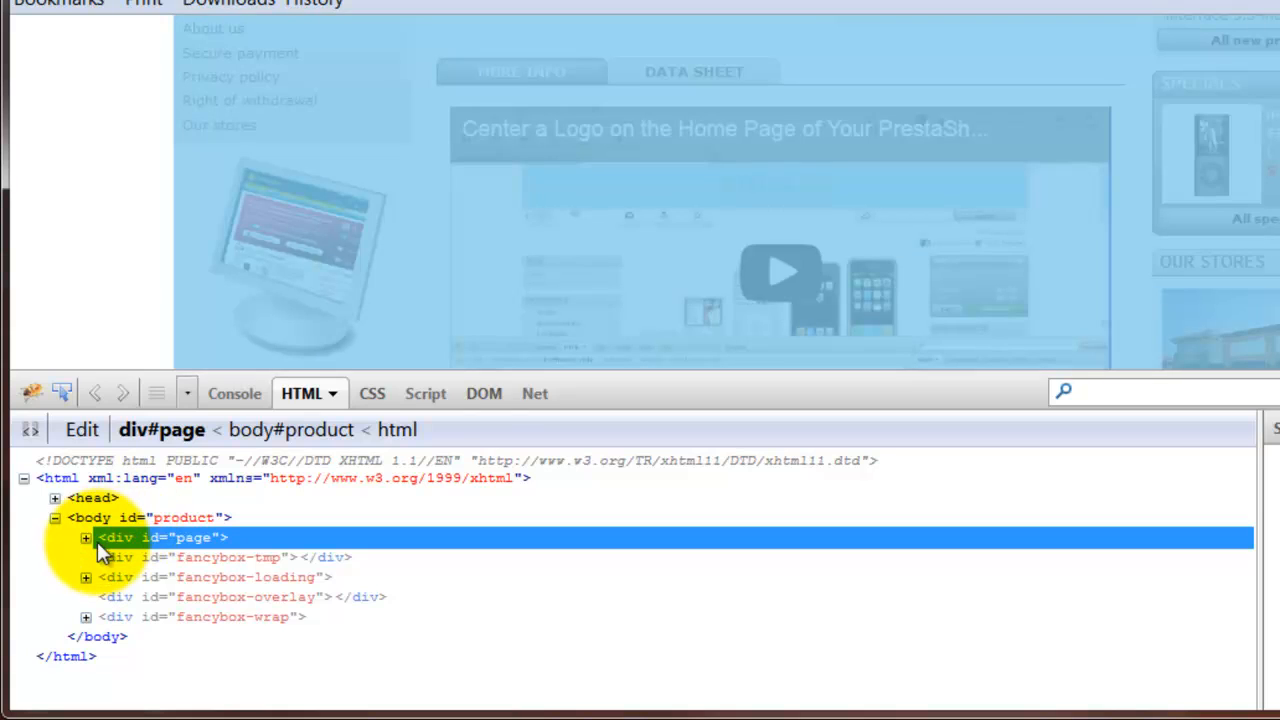
# Expand the HTML tree through page, columns and center_column to more_info_block.
pyautogui.click(86, 537)
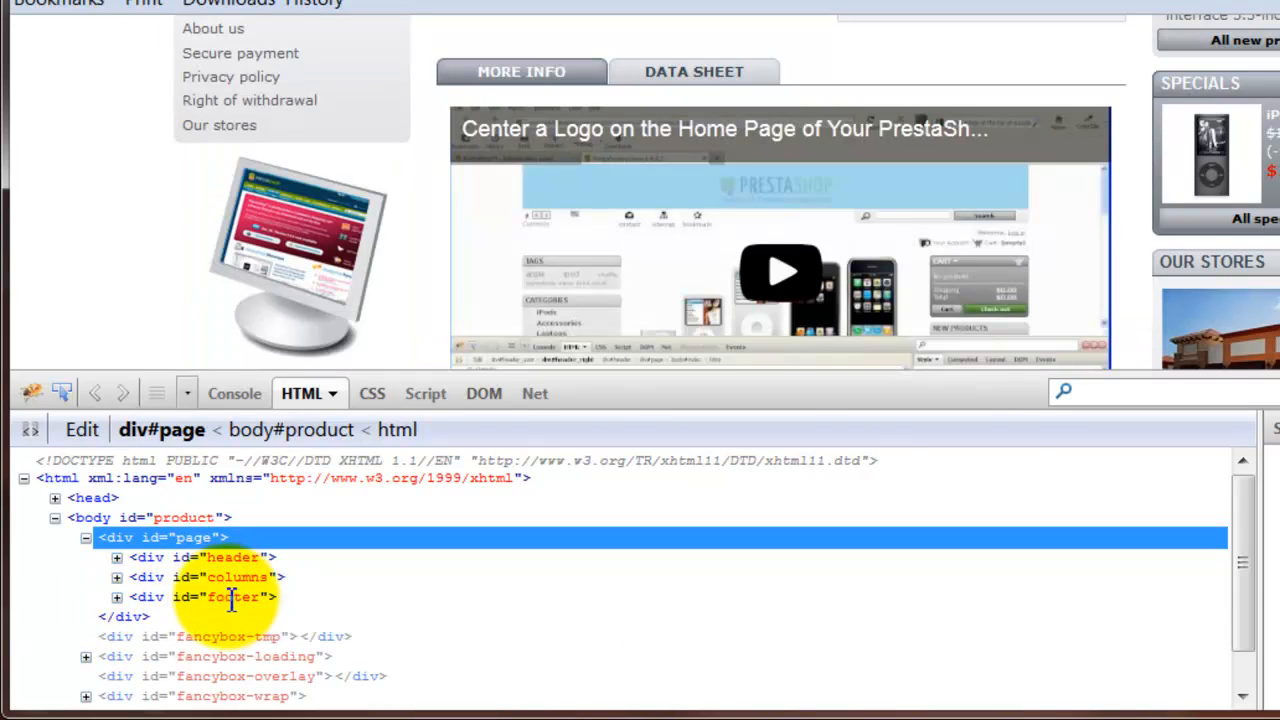
pyautogui.click(116, 577)
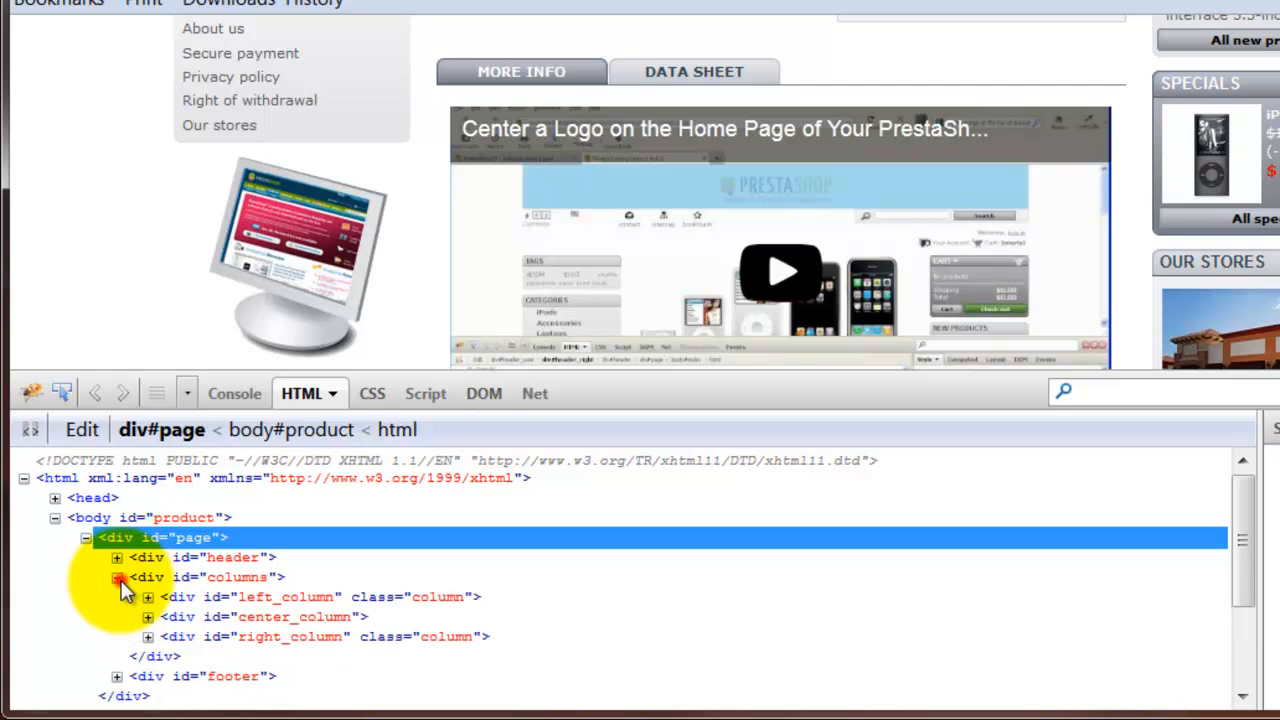
pyautogui.click(116, 577)
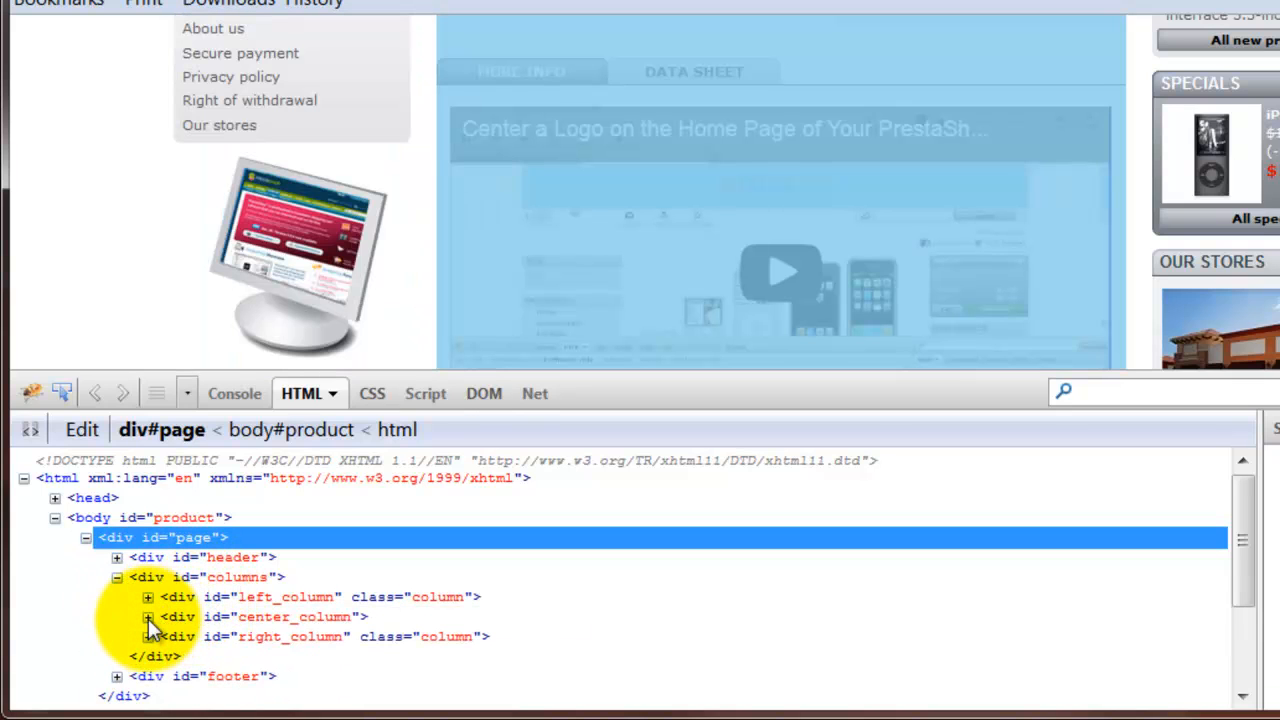
pyautogui.click(147, 616)
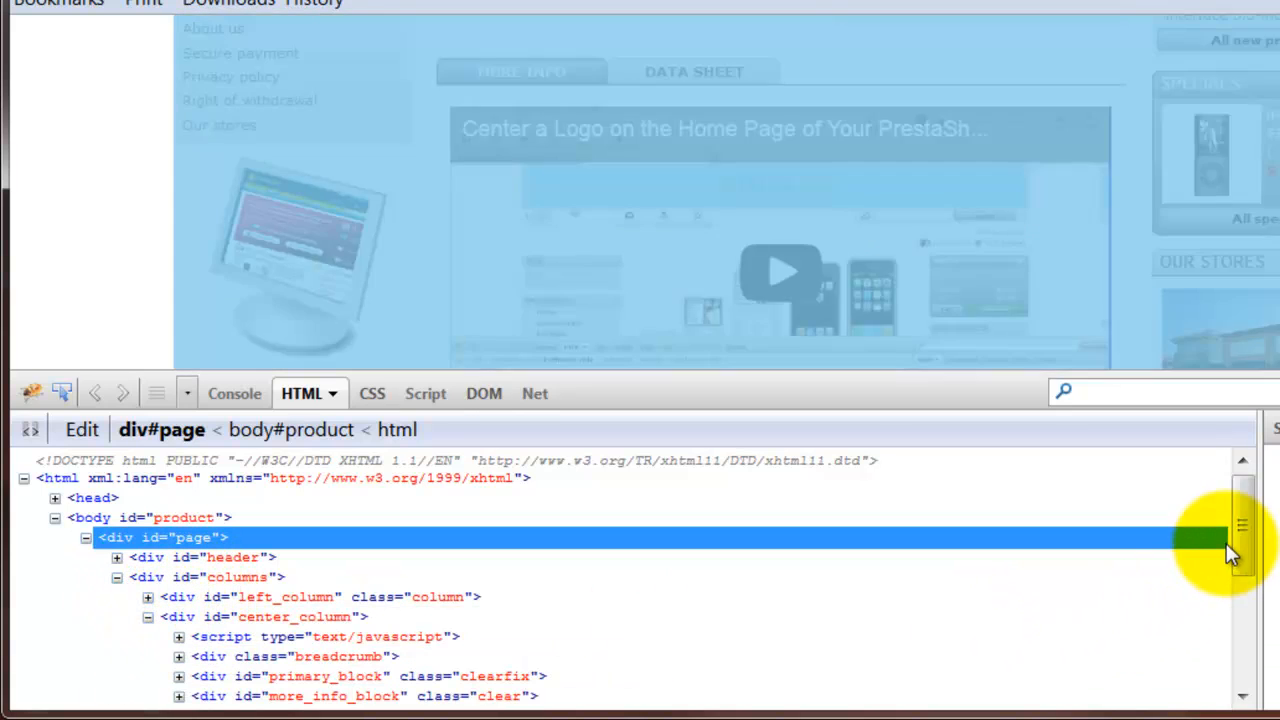
pyautogui.scroll(-3)
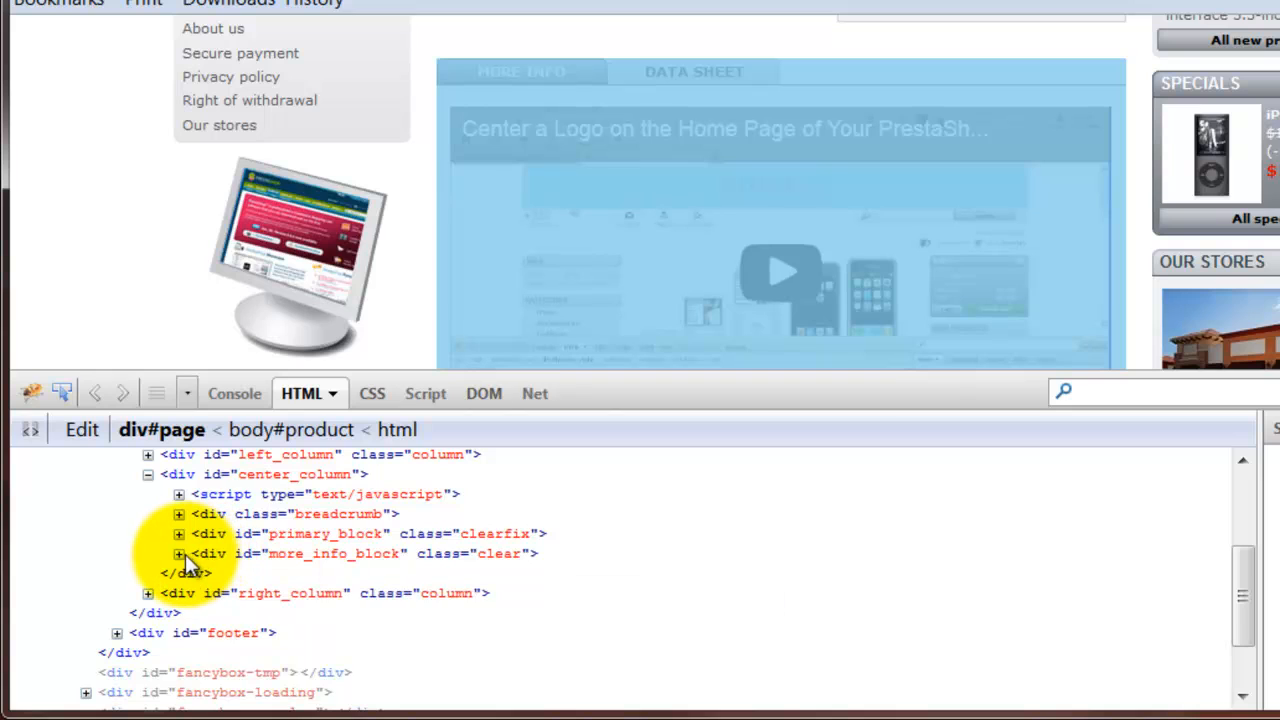
pyautogui.click(178, 553)
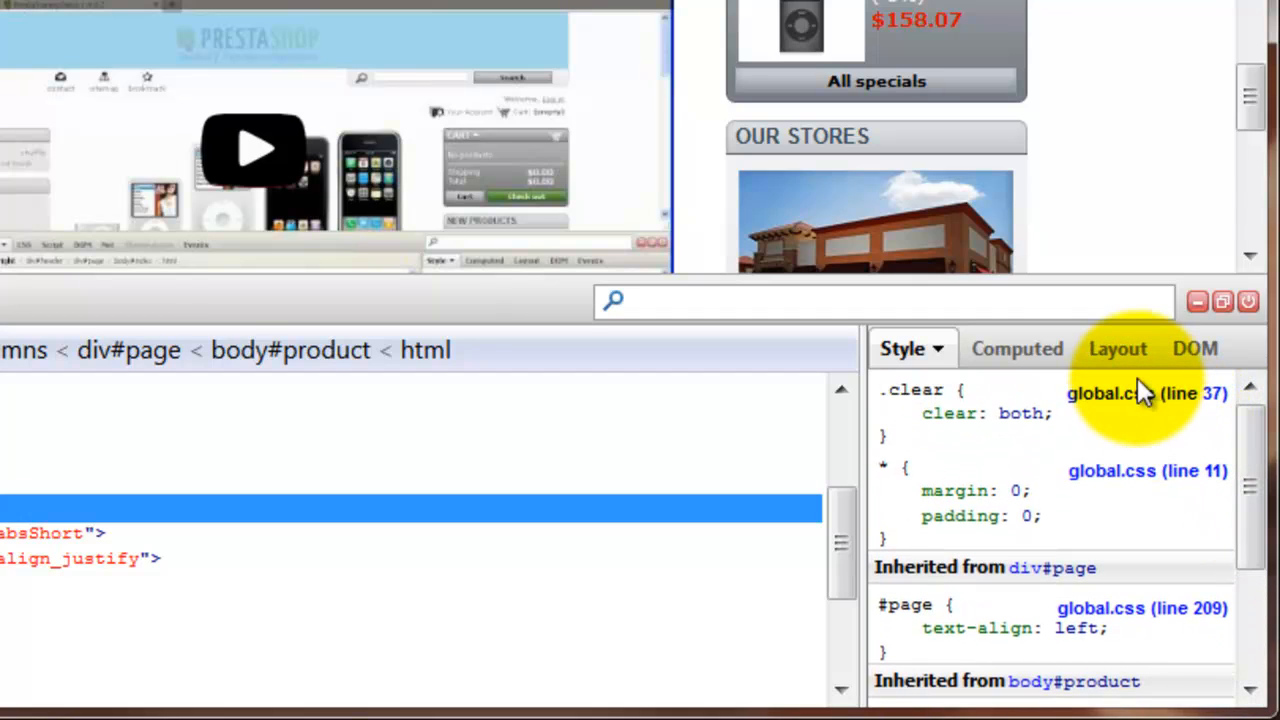
# View more_info_block's Layout panel, showing a 556 × 532 content box.
pyautogui.click(1117, 348)
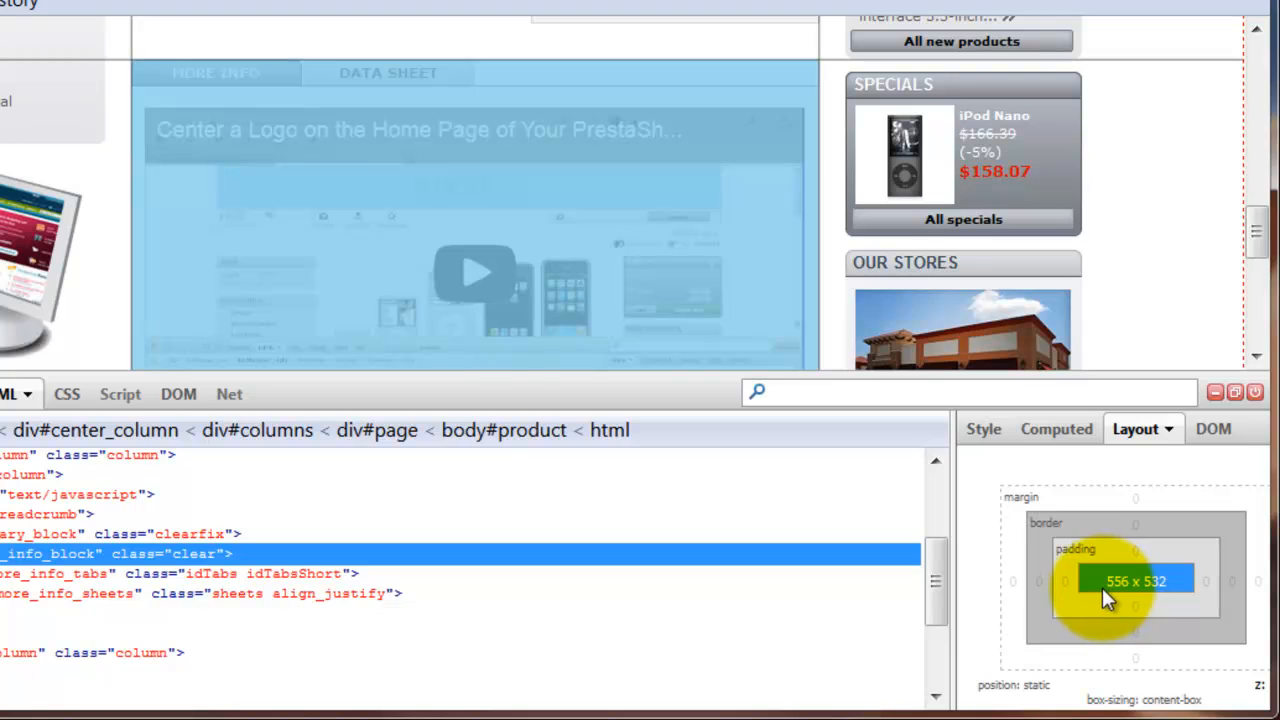
pyautogui.moveTo(1135, 600)
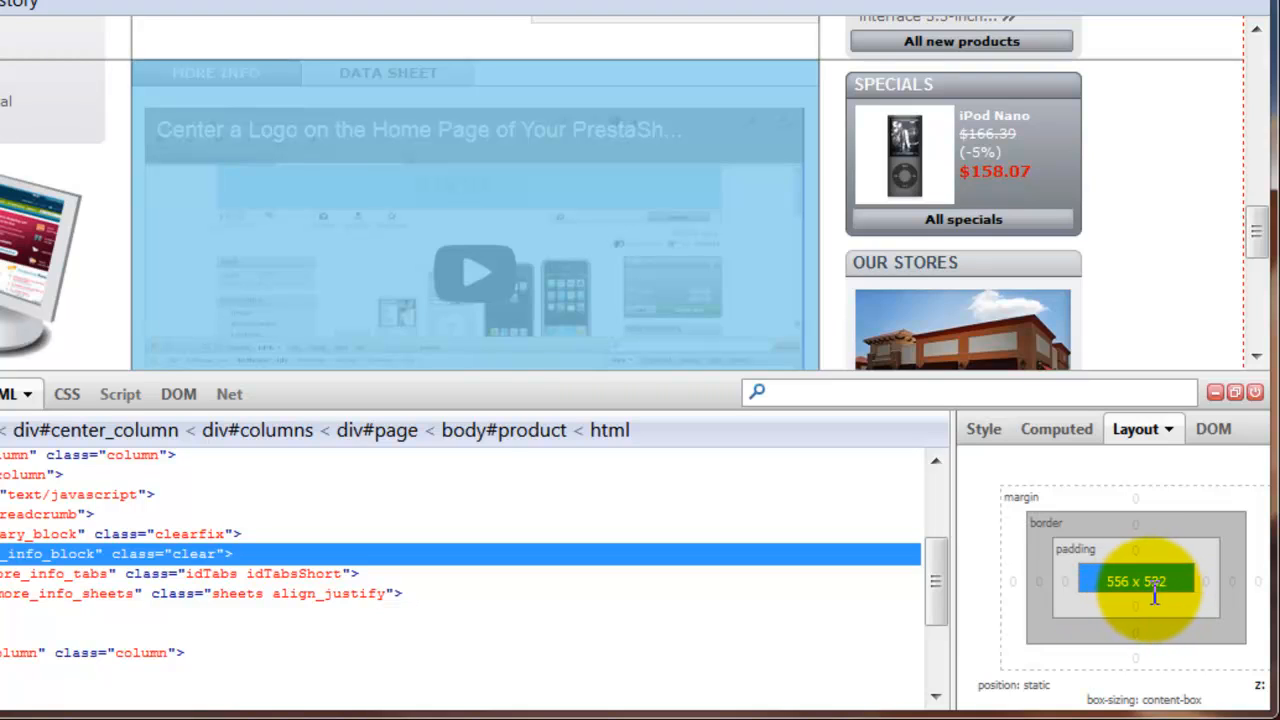
pyautogui.moveTo(1118, 595)
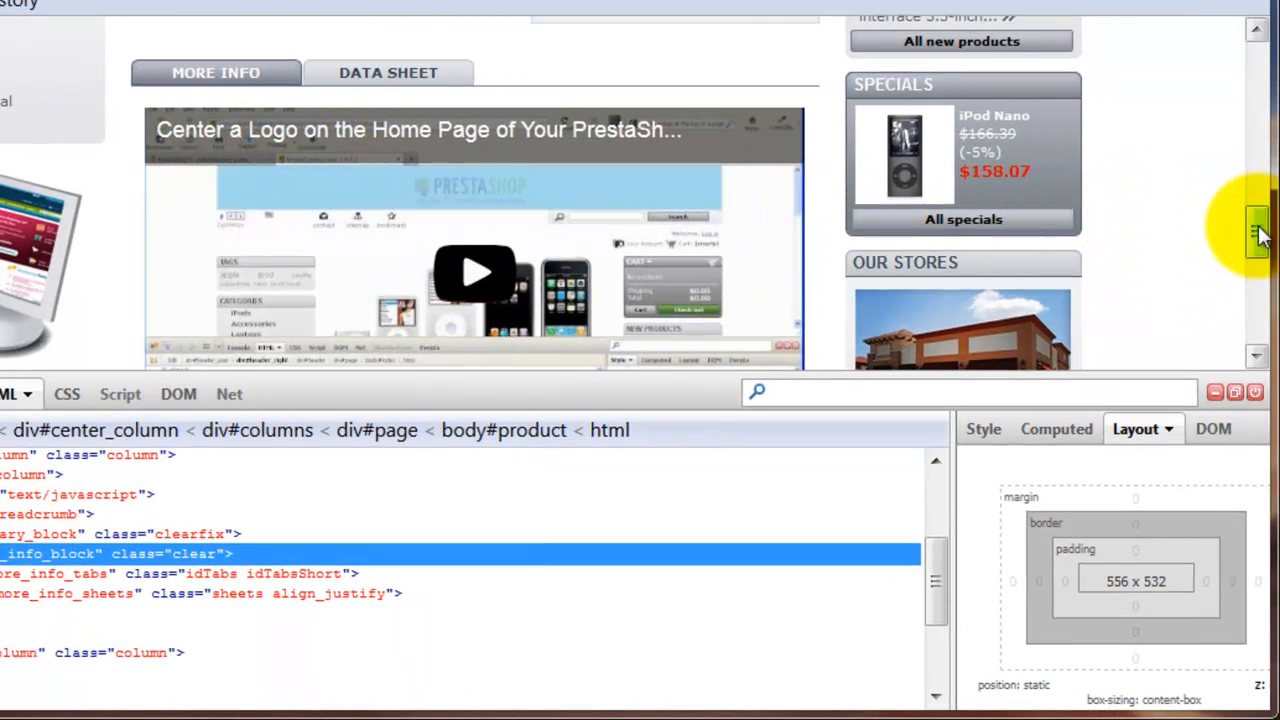
pyautogui.scroll(-3)
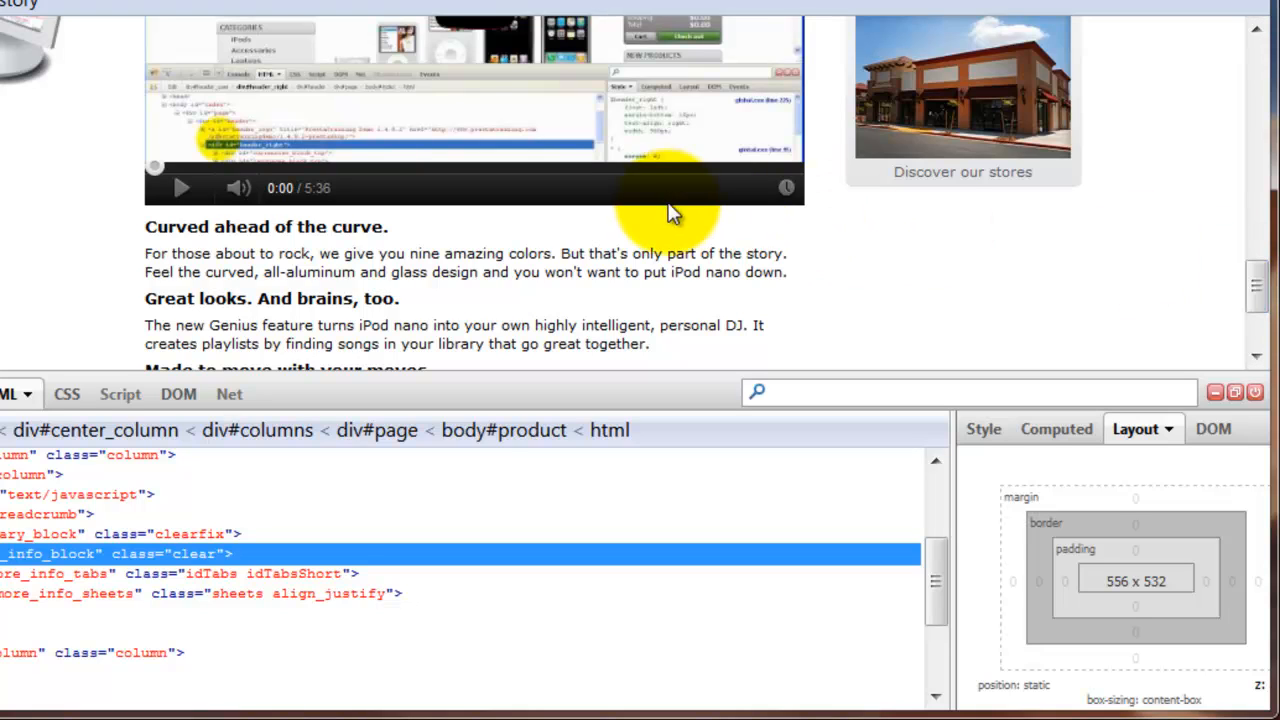
pyautogui.moveTo(145, 235)
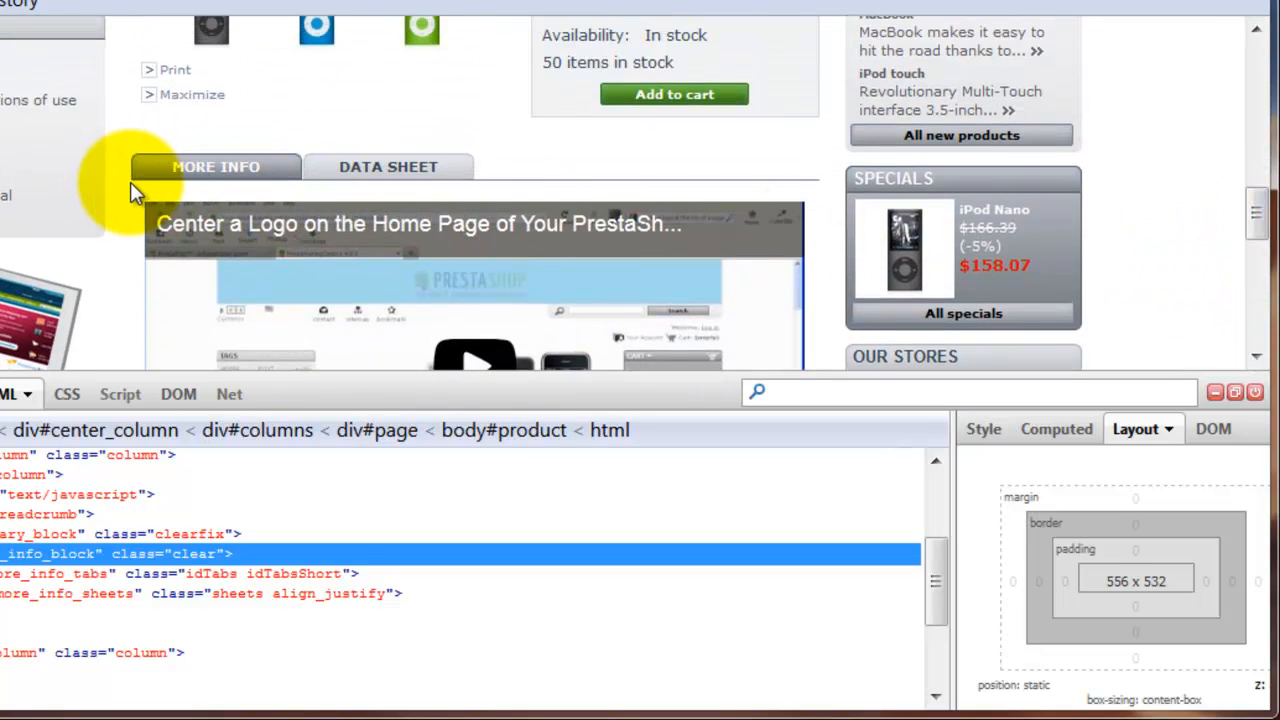
pyautogui.moveTo(155, 235)
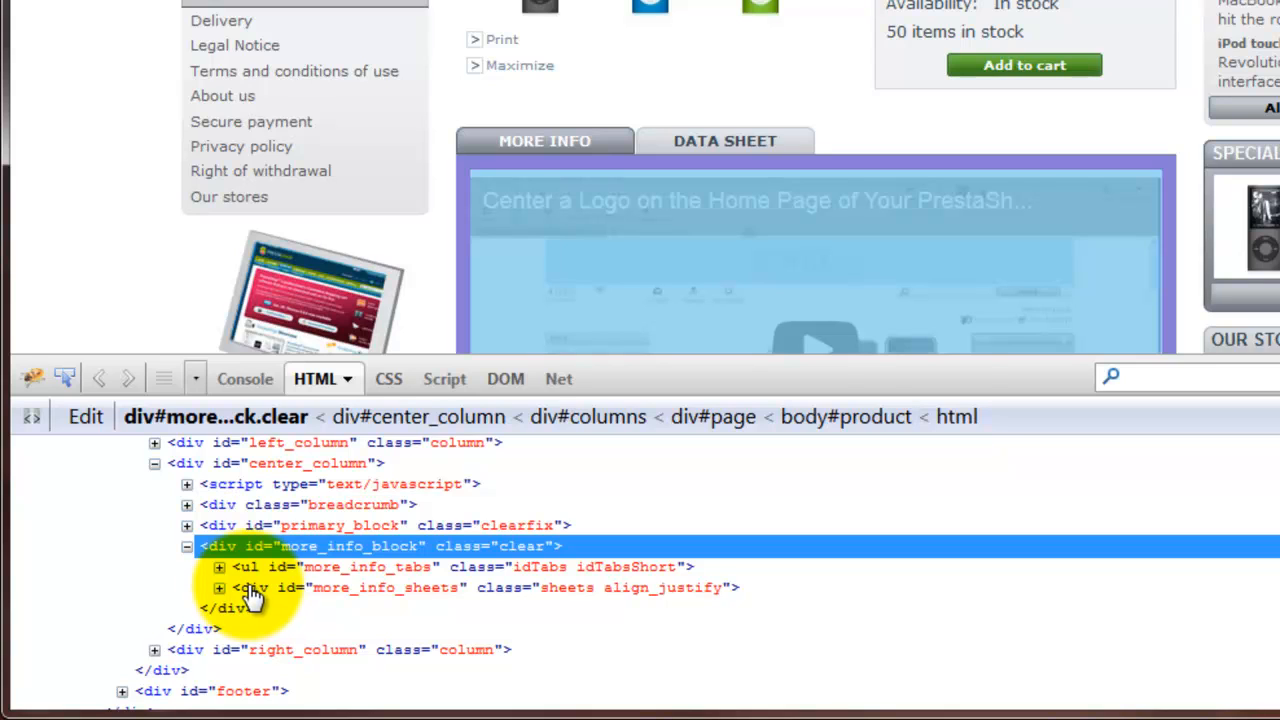
# Select more_info_sheets and set its left padding to 11px, giving 534 × 488 content.
pyautogui.click(250, 587)
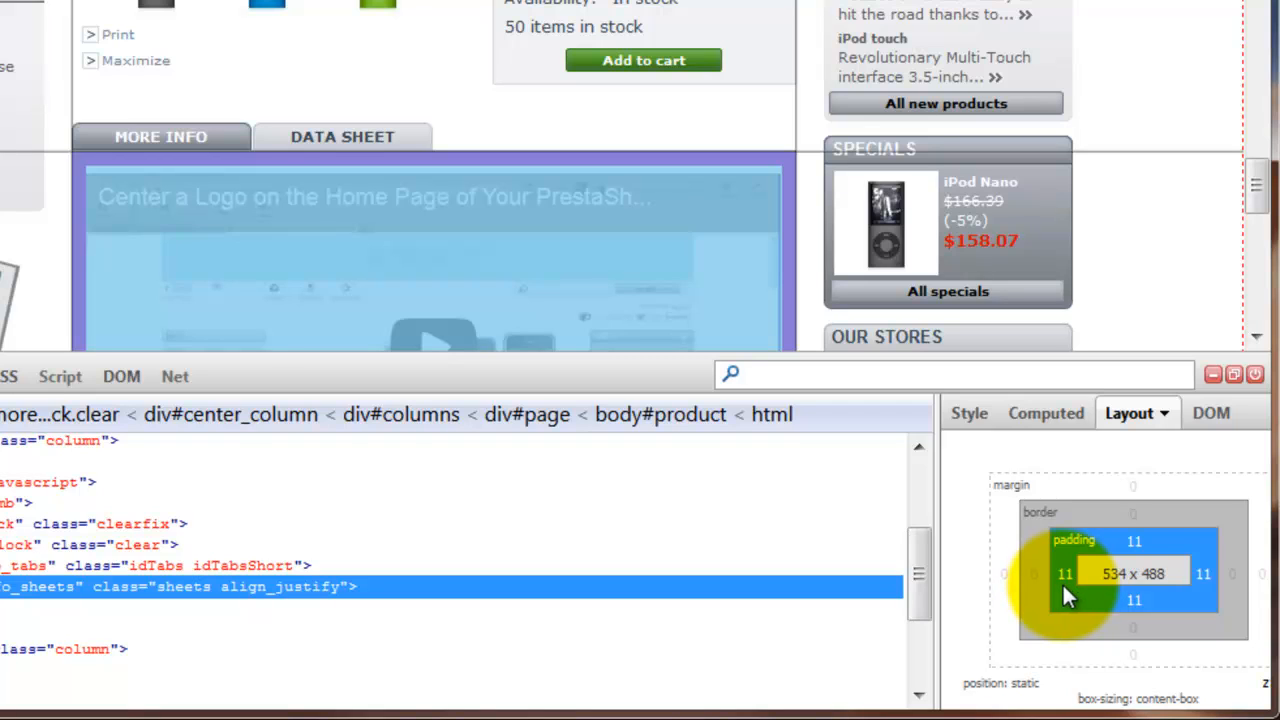
pyautogui.moveTo(1205, 595)
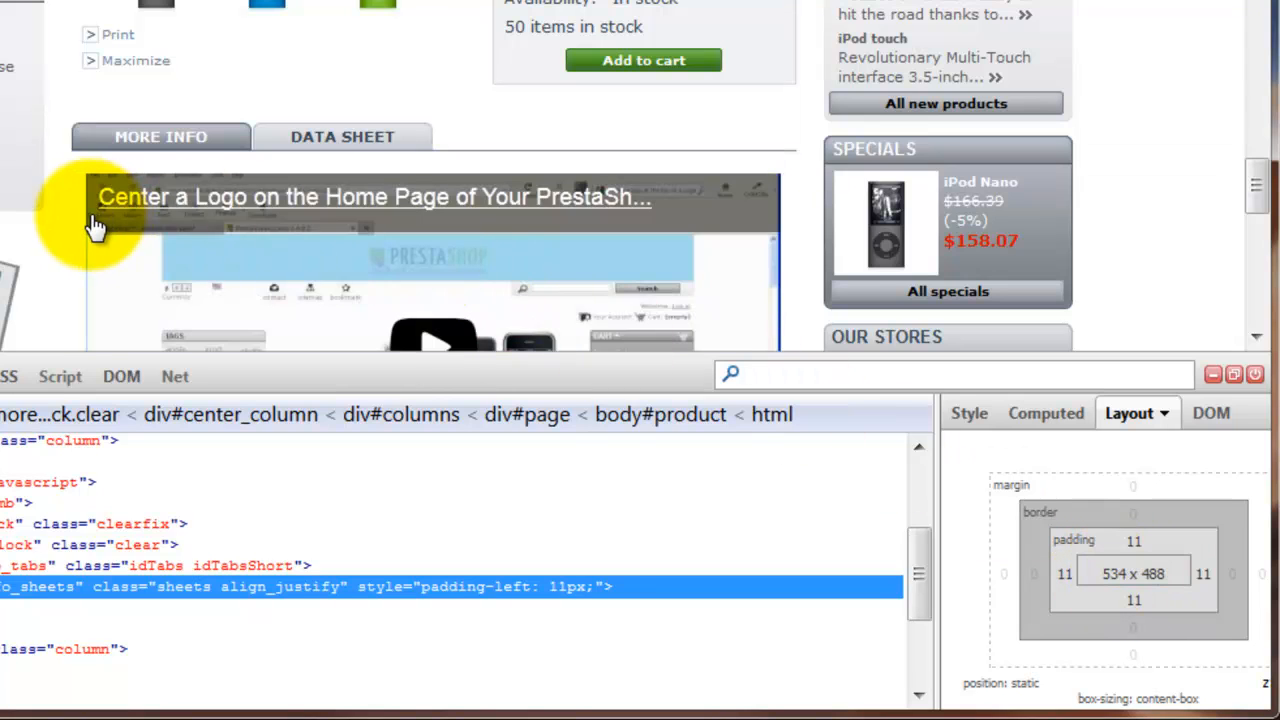
pyautogui.moveTo(620, 245)
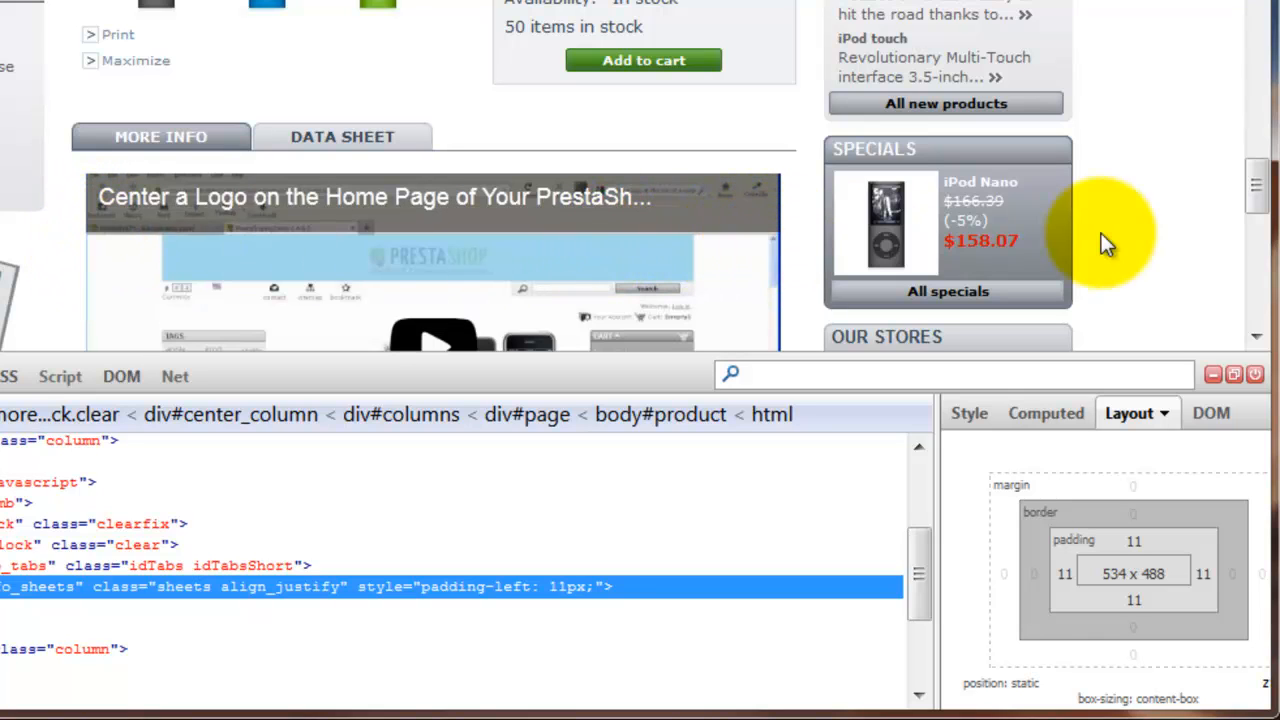
pyautogui.scroll(-3)
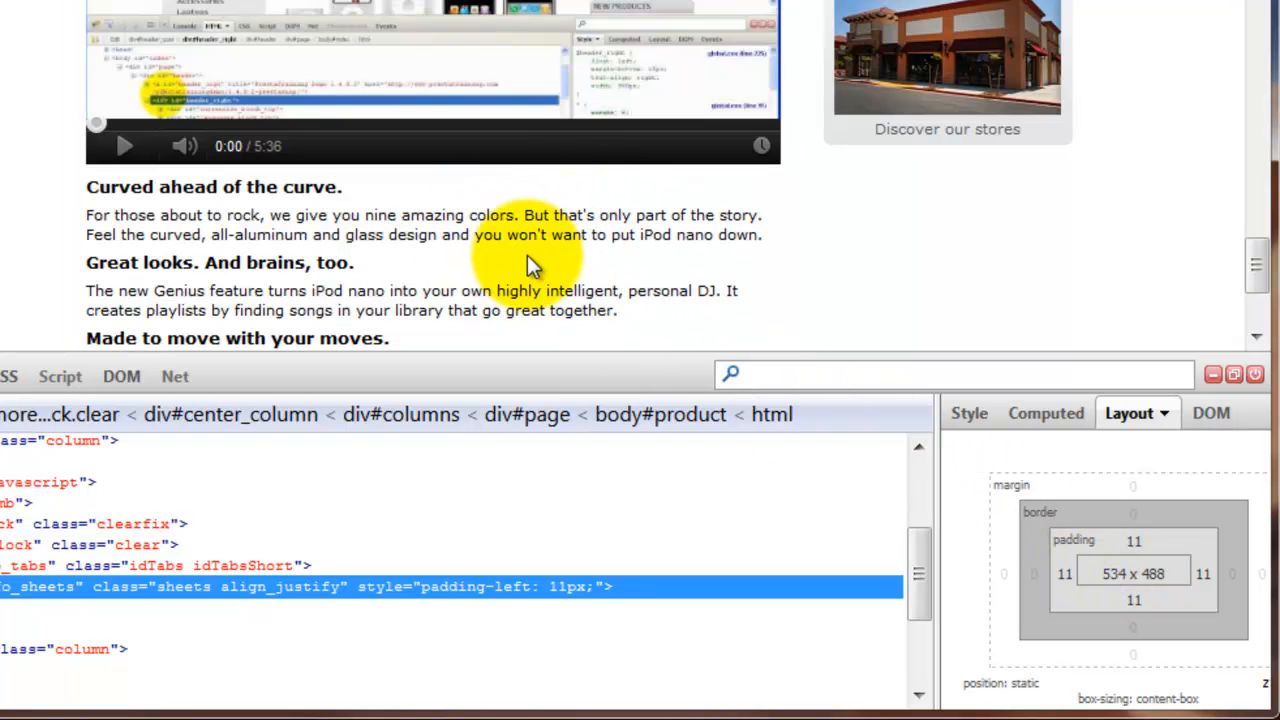
pyautogui.moveTo(1227, 303)
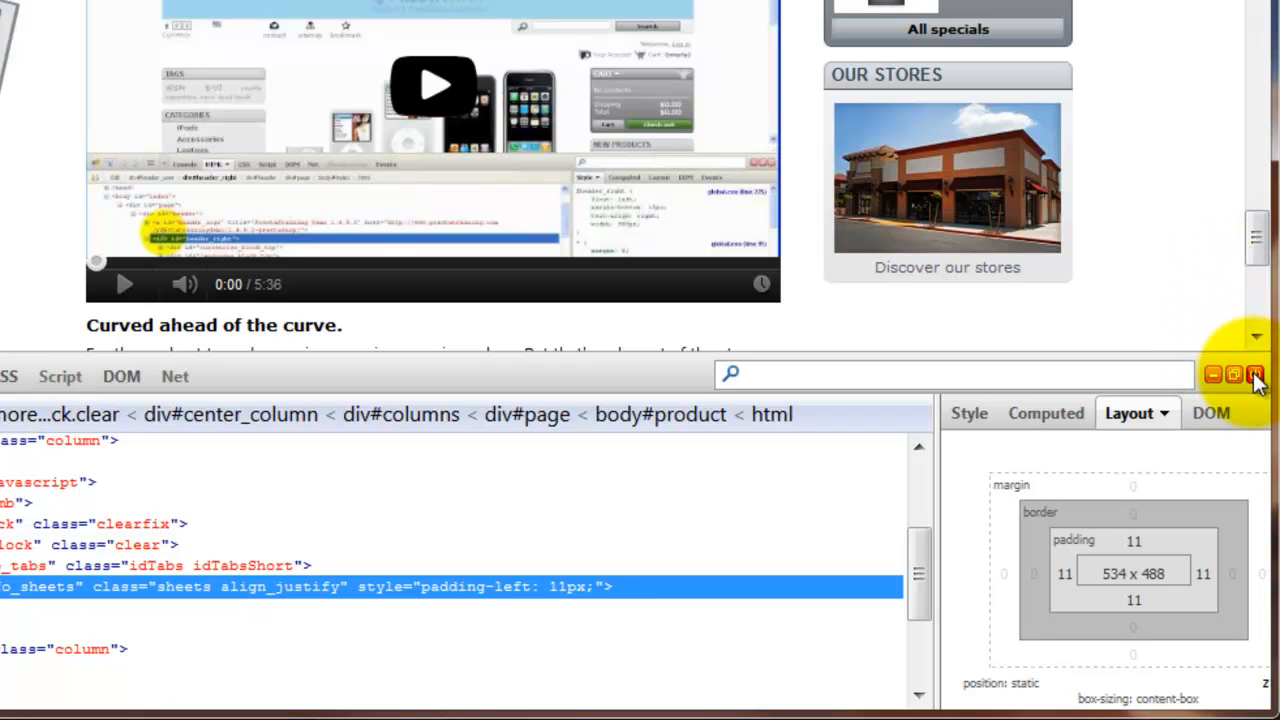
# Close Firebug and switch to the iPod Nano back-office edit page.
pyautogui.click(1254, 374)
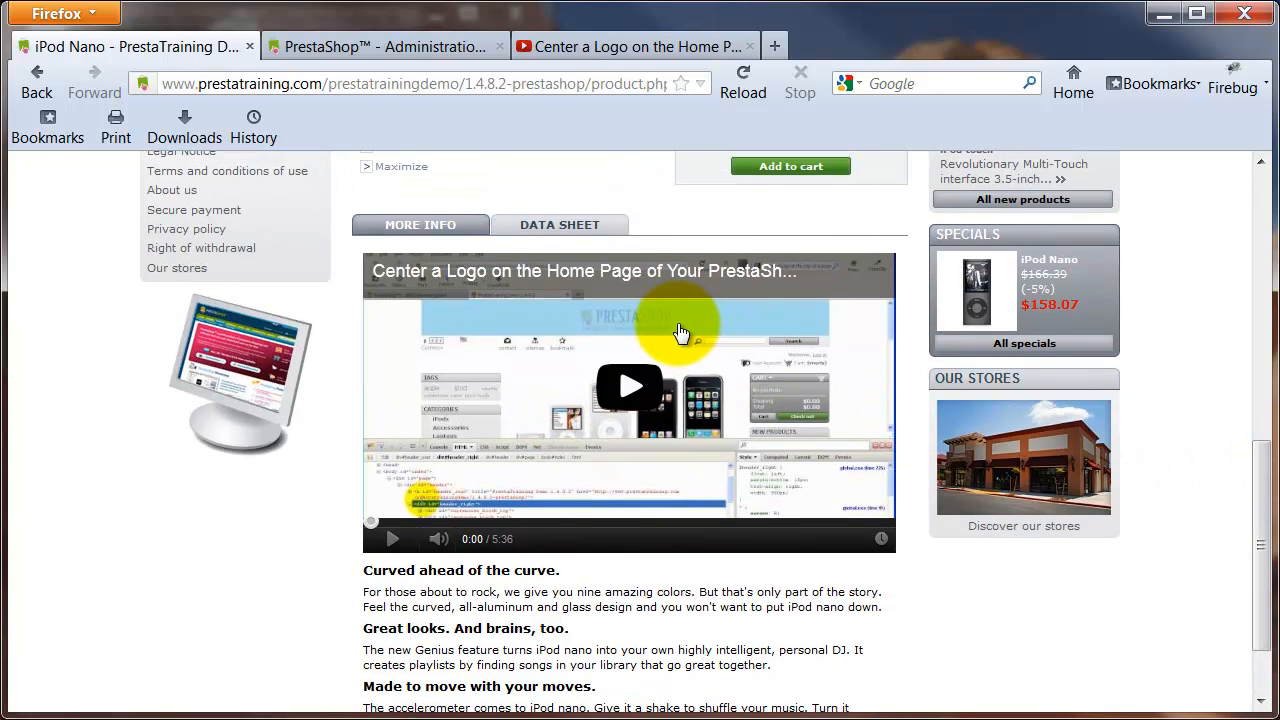
pyautogui.click(385, 46)
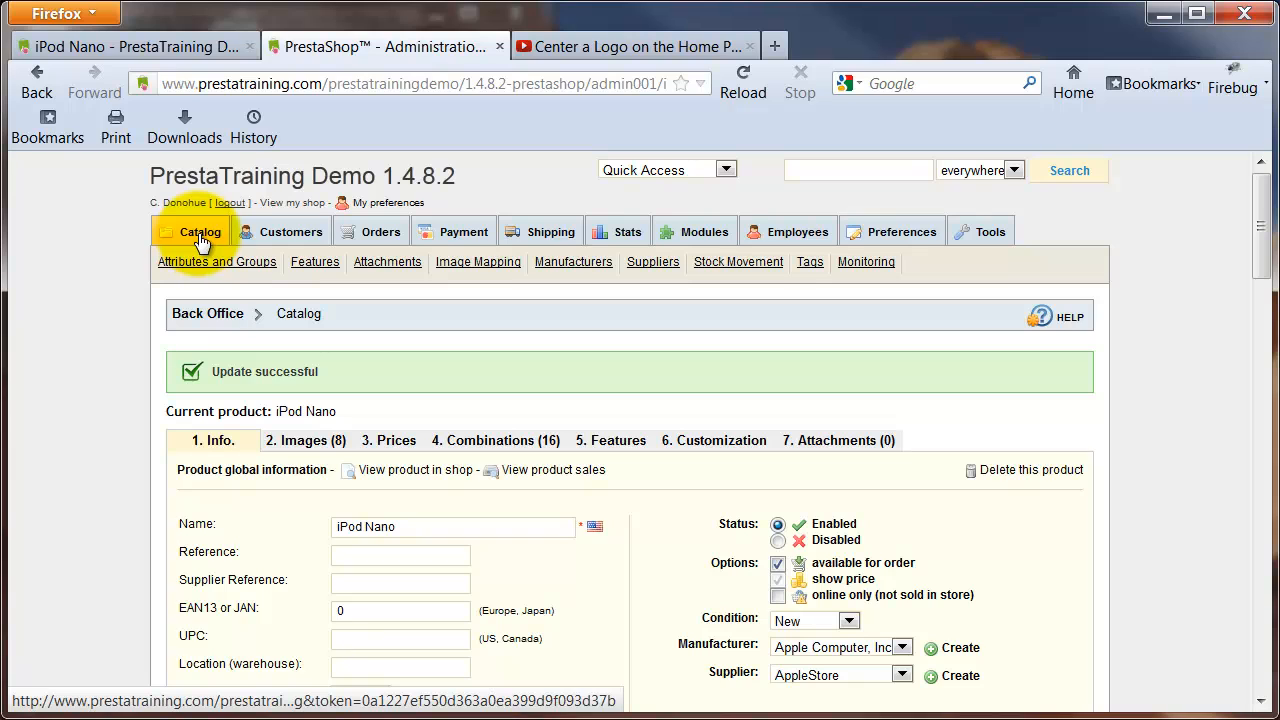
# Reopen iPod Nano from the Catalog list, then return to its storefront page.
pyautogui.click(201, 231)
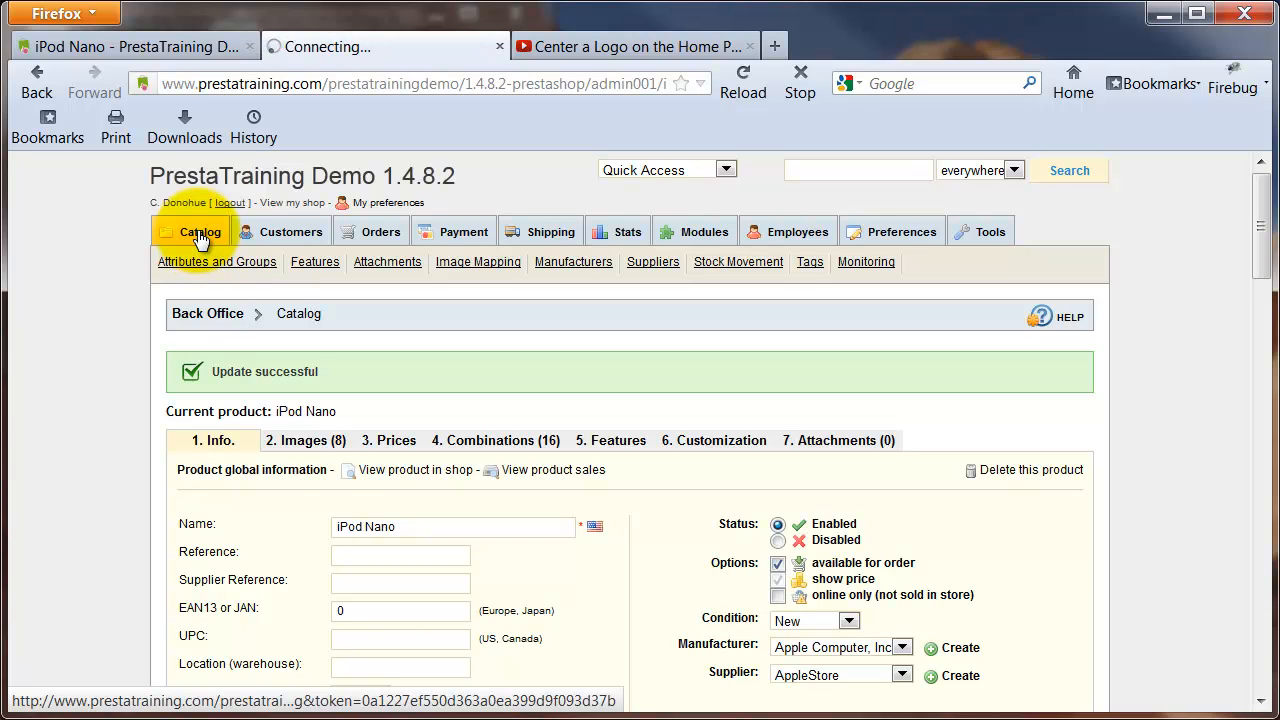
pyautogui.click(200, 231)
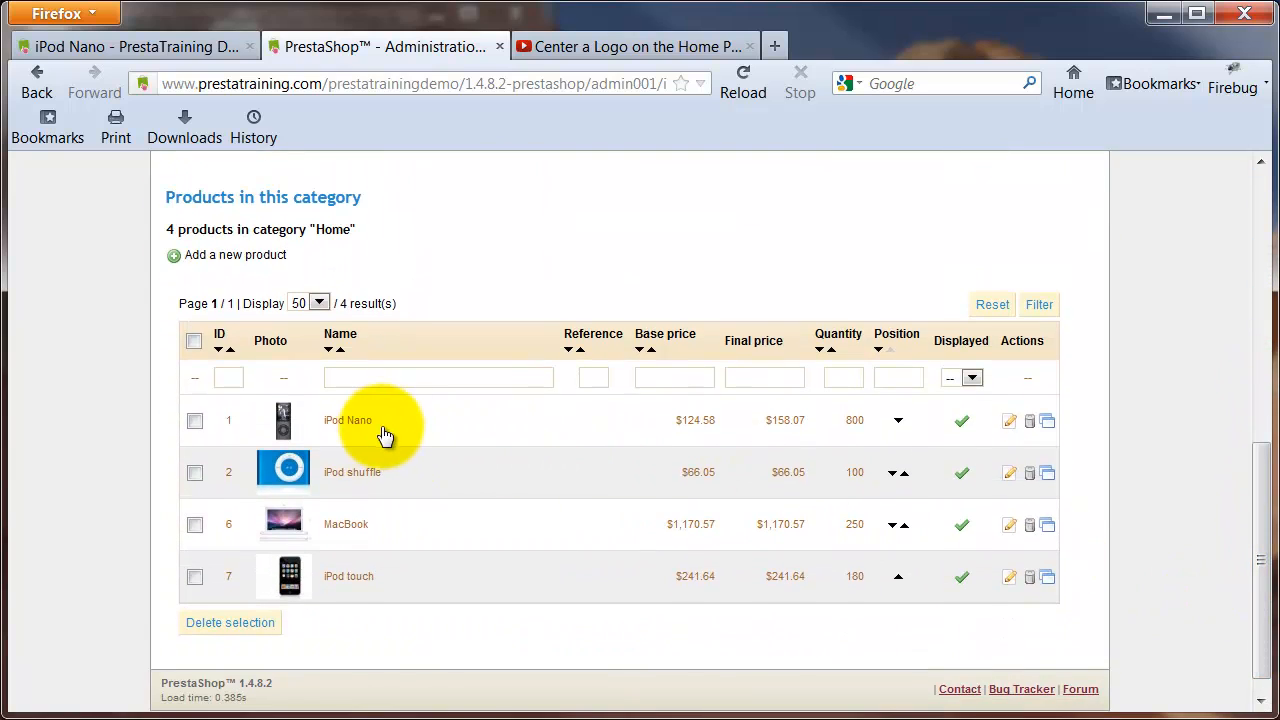
pyautogui.click(347, 419)
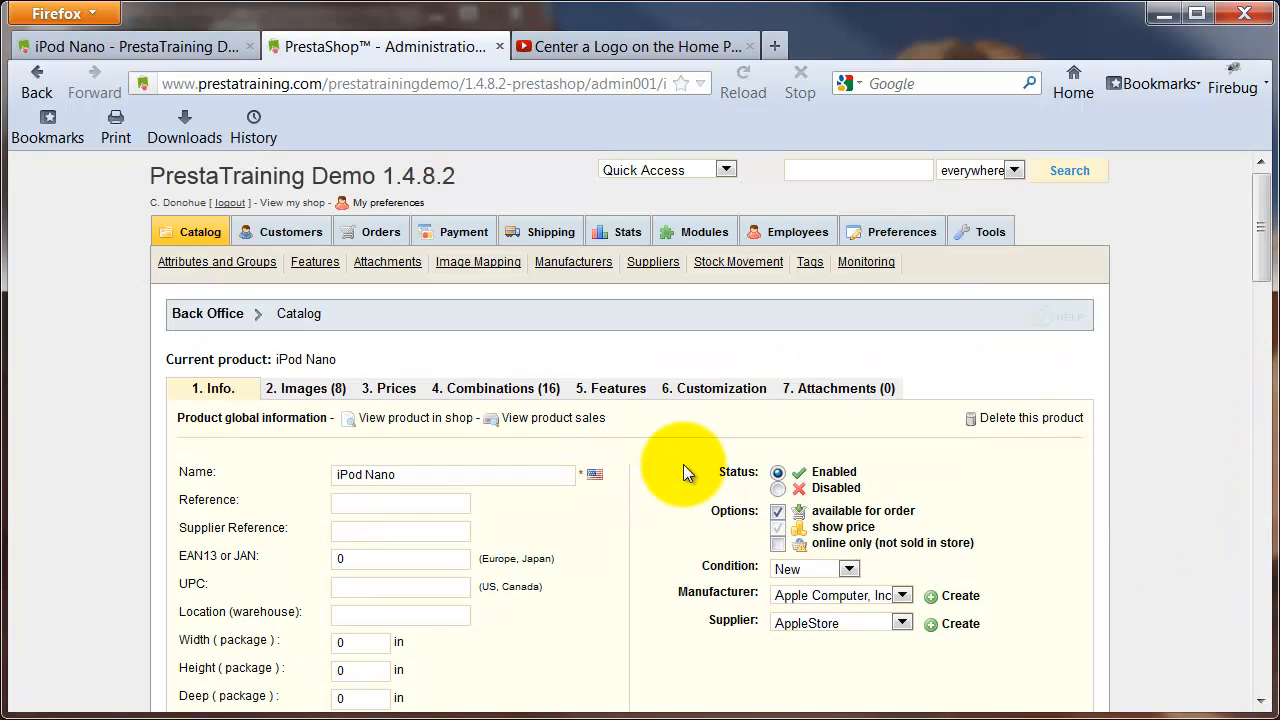
pyautogui.scroll(-3)
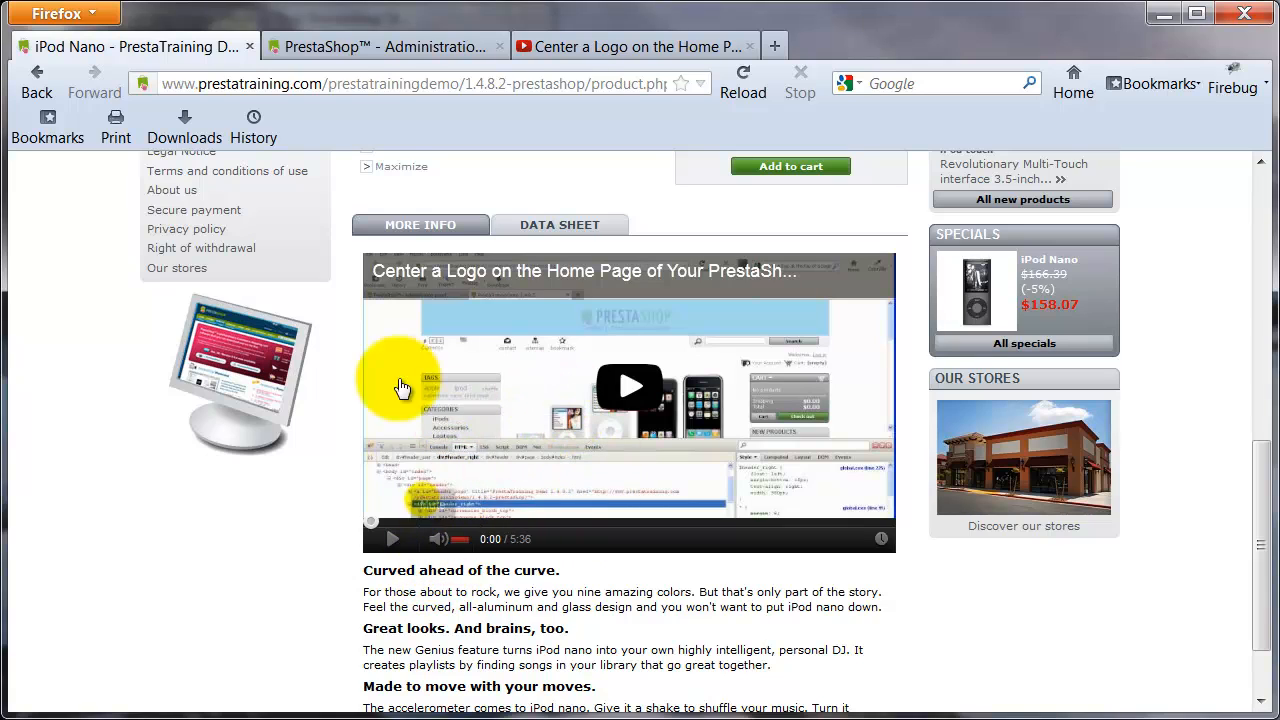
# Return to the iPod Nano back-office form showing its description and tags.
pyautogui.click(385, 46)
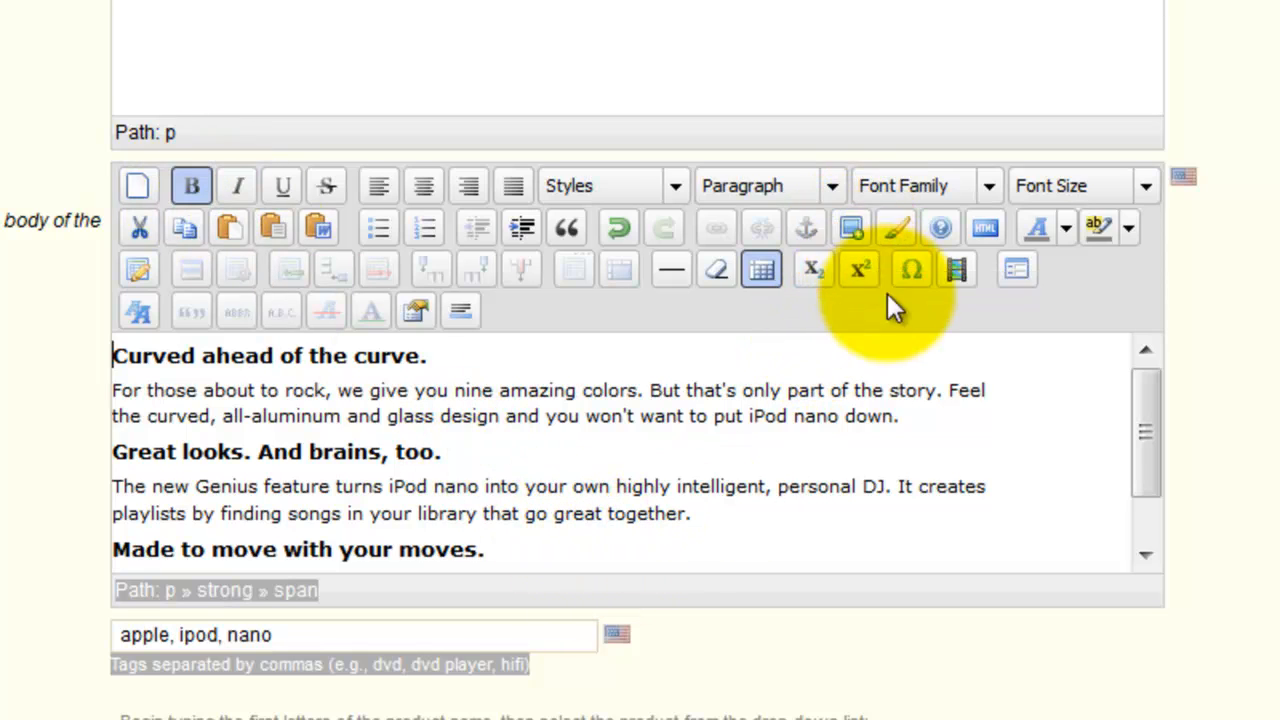
pyautogui.moveTo(956, 270)
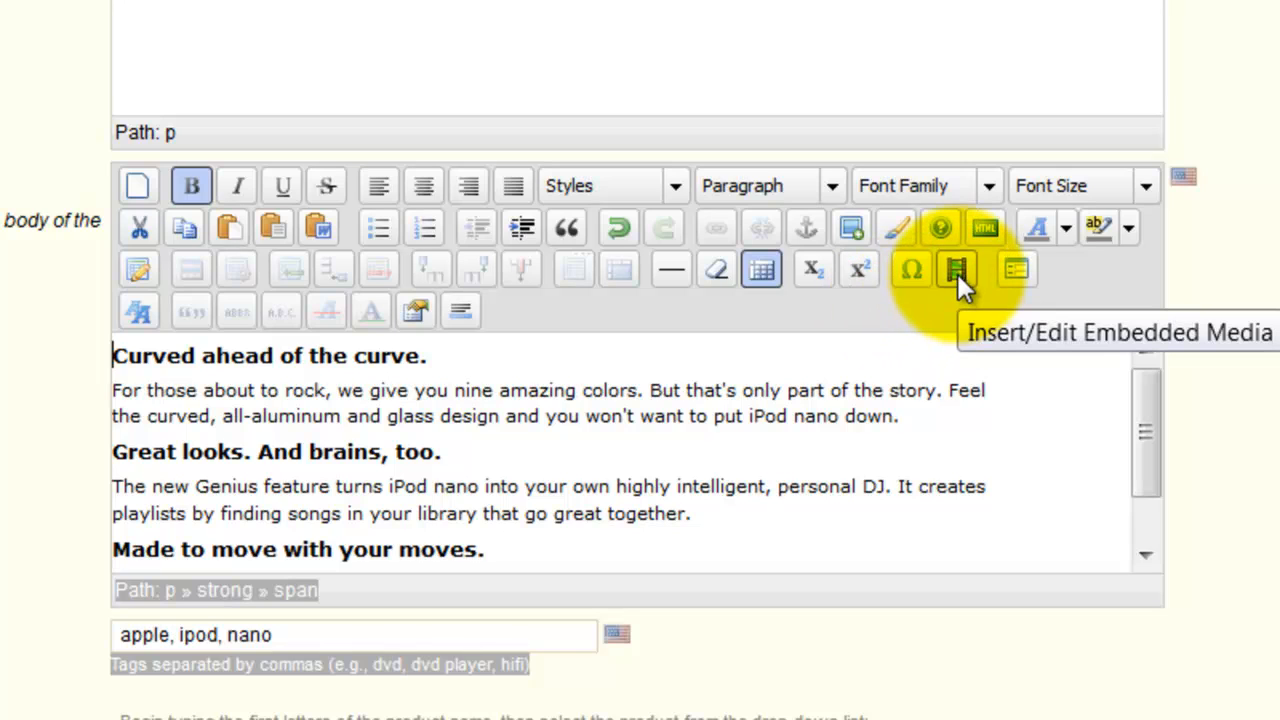
pyautogui.moveTo(985, 228)
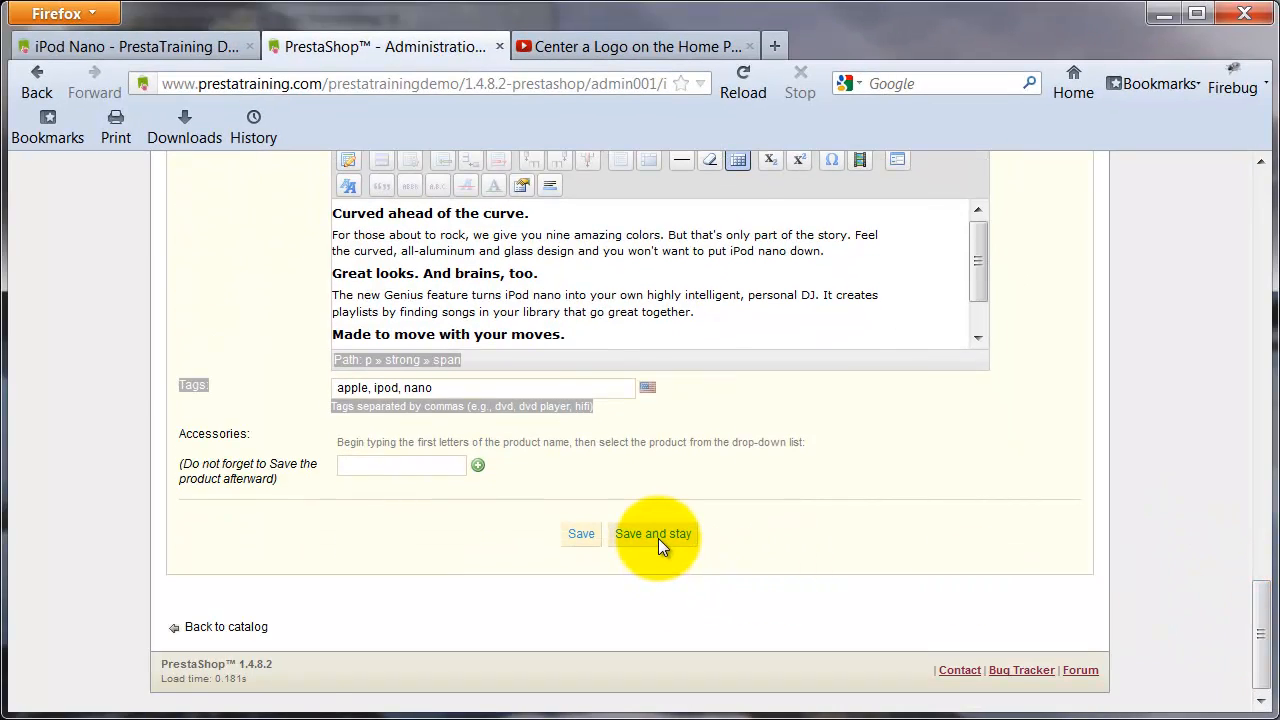
# Save the iPod Nano product with Save and stay, then reload its storefront page.
pyautogui.click(653, 533)
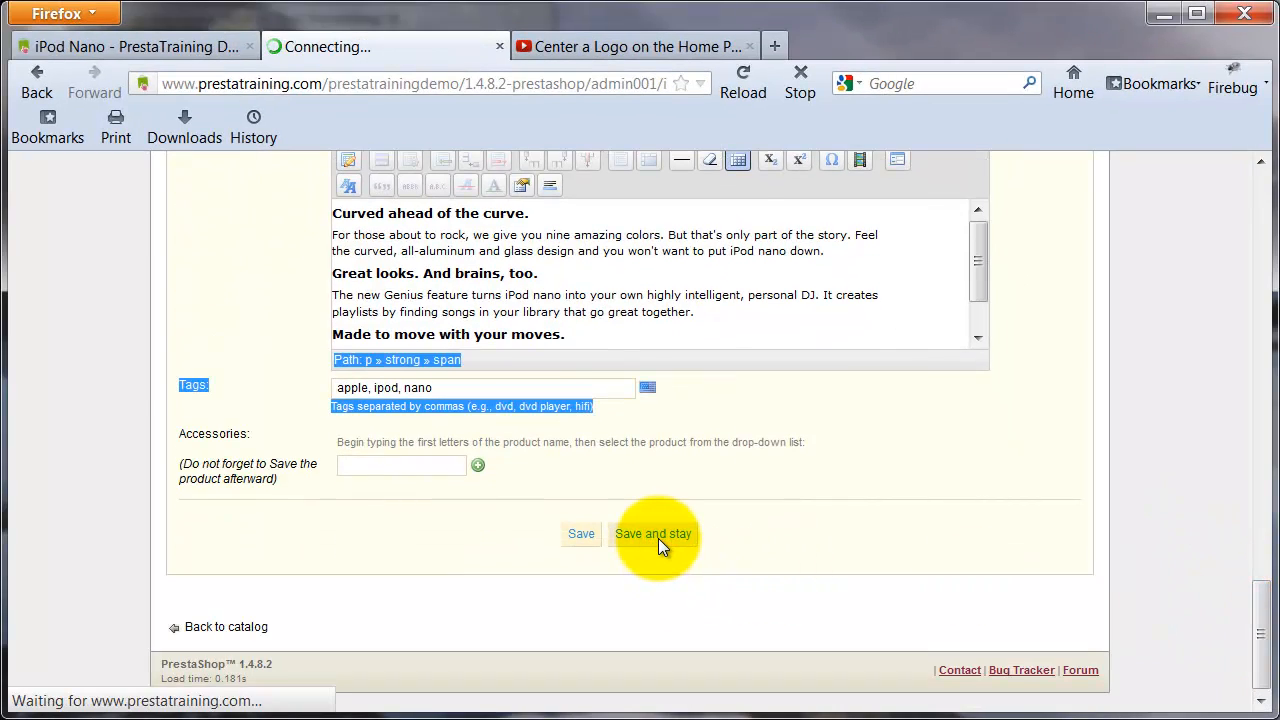
pyautogui.click(653, 533)
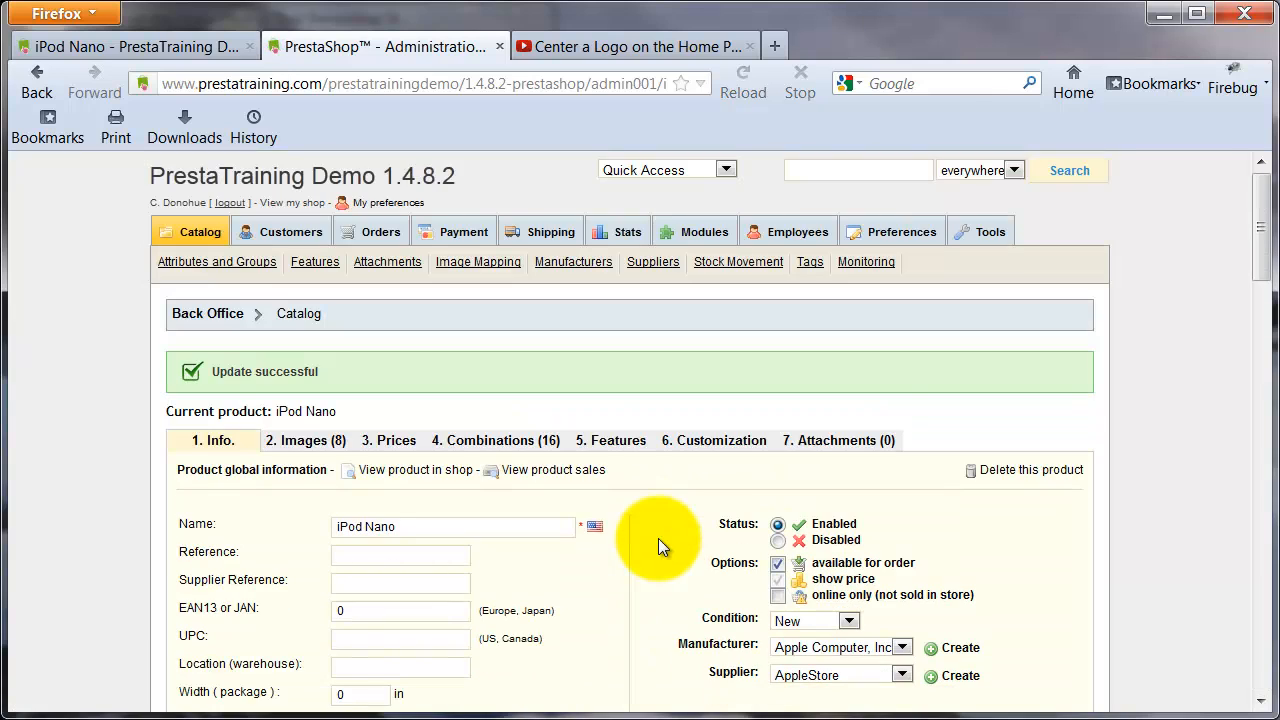
pyautogui.click(130, 46)
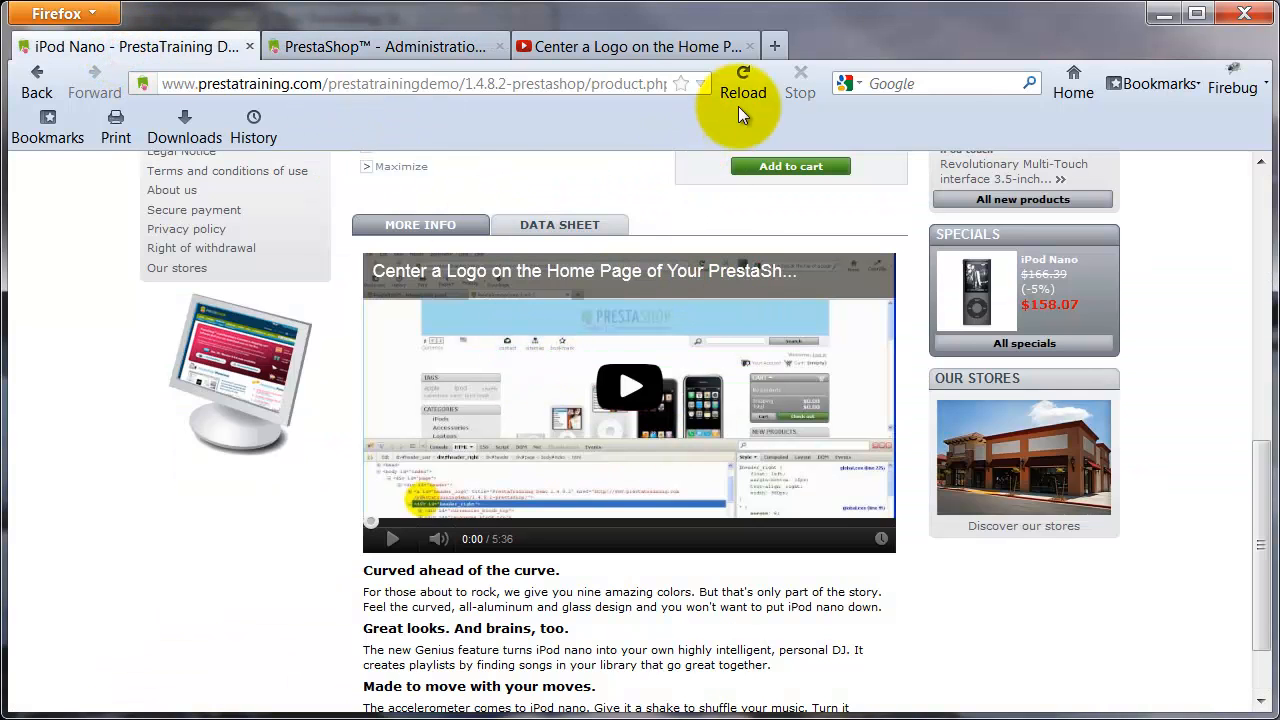
pyautogui.click(743, 83)
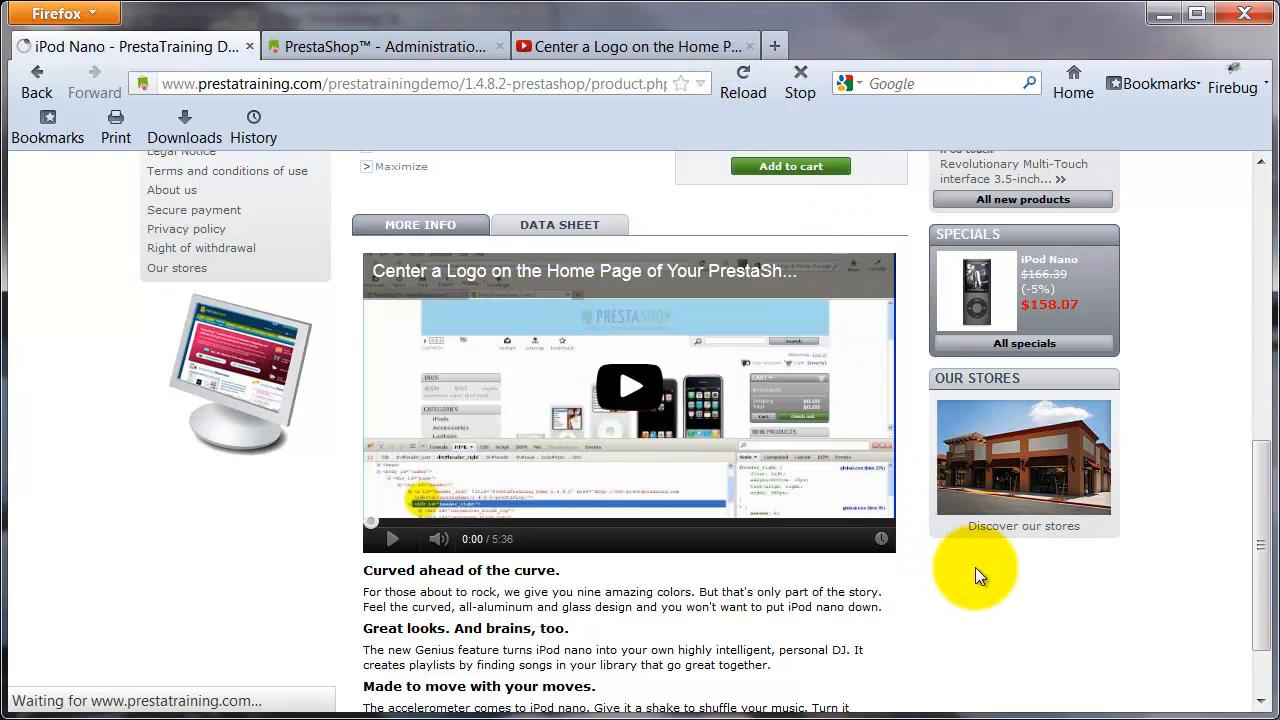